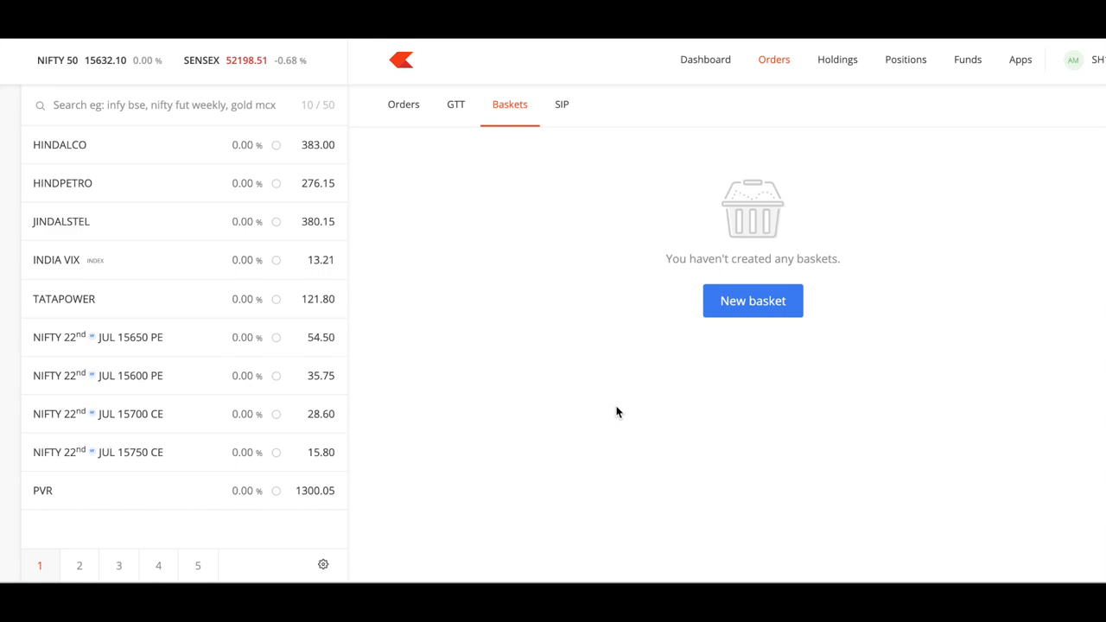
pyautogui.moveTo(578, 425)
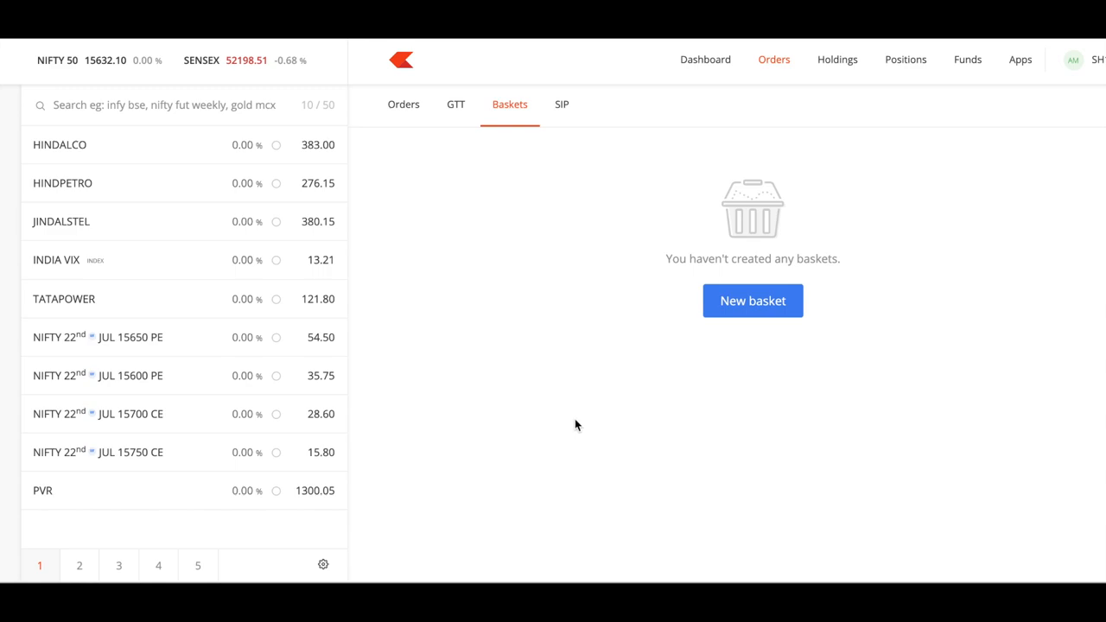
pyautogui.moveTo(138, 83)
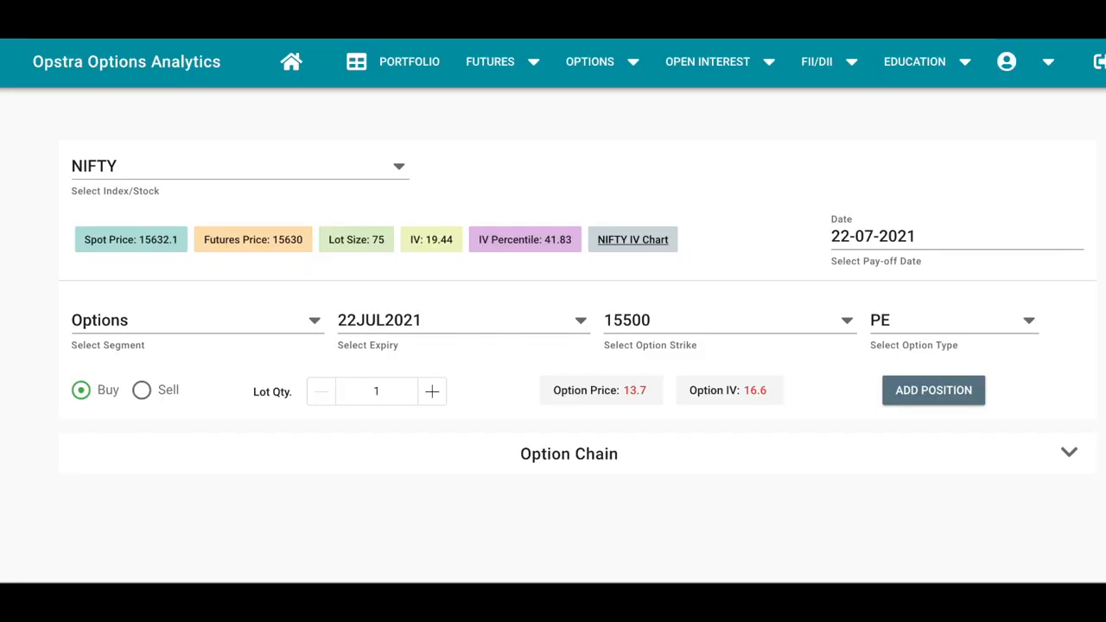
pyautogui.moveTo(161, 37)
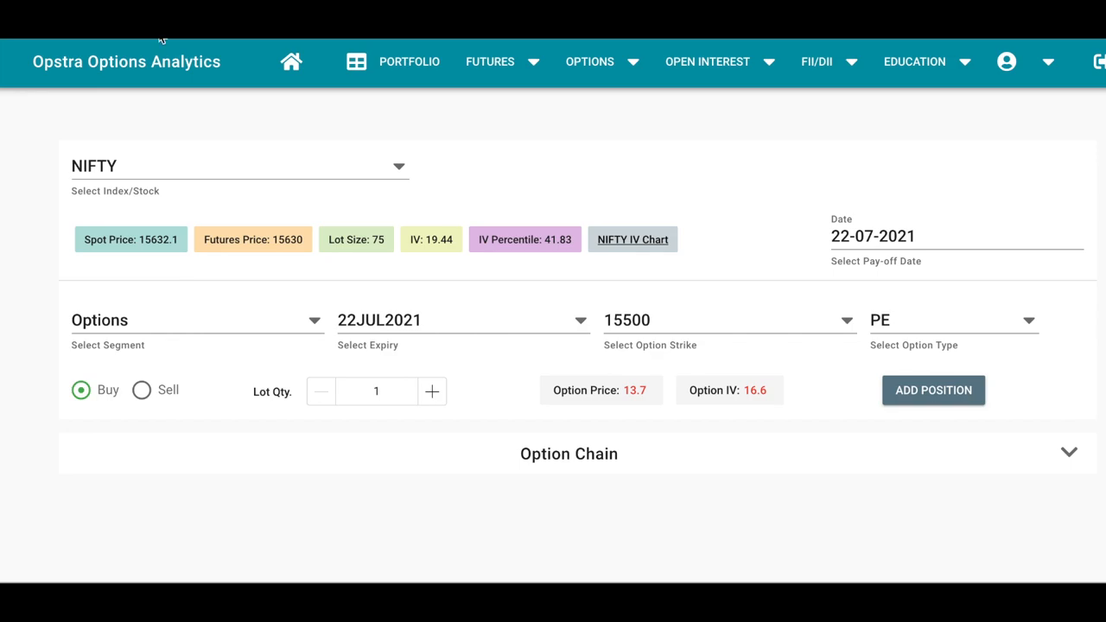
pyautogui.moveTo(147, 76)
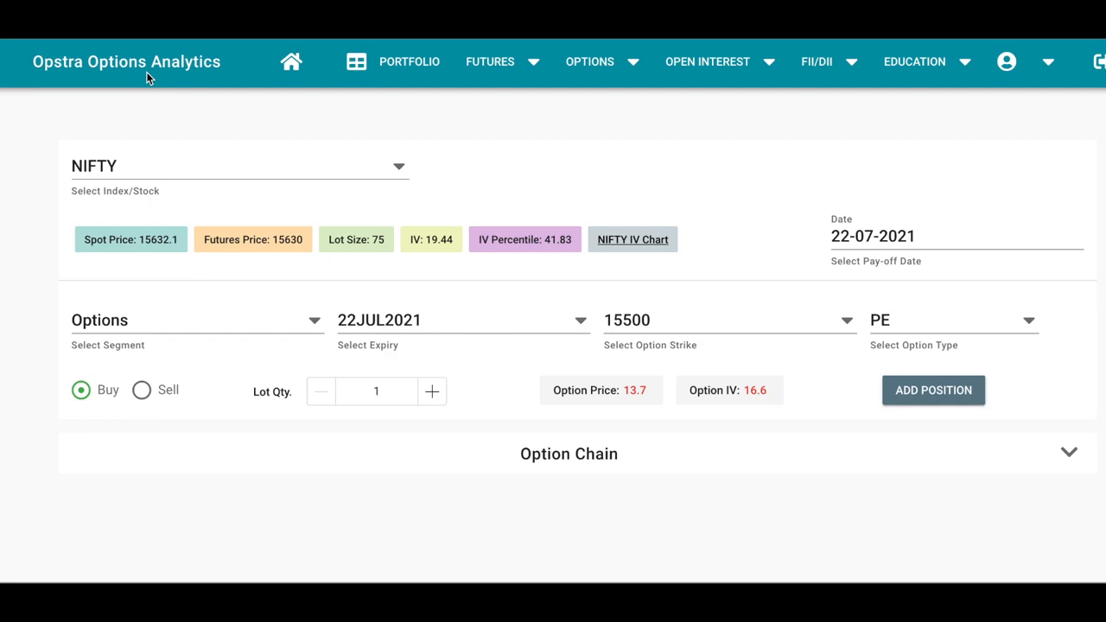
pyautogui.moveTo(162, 138)
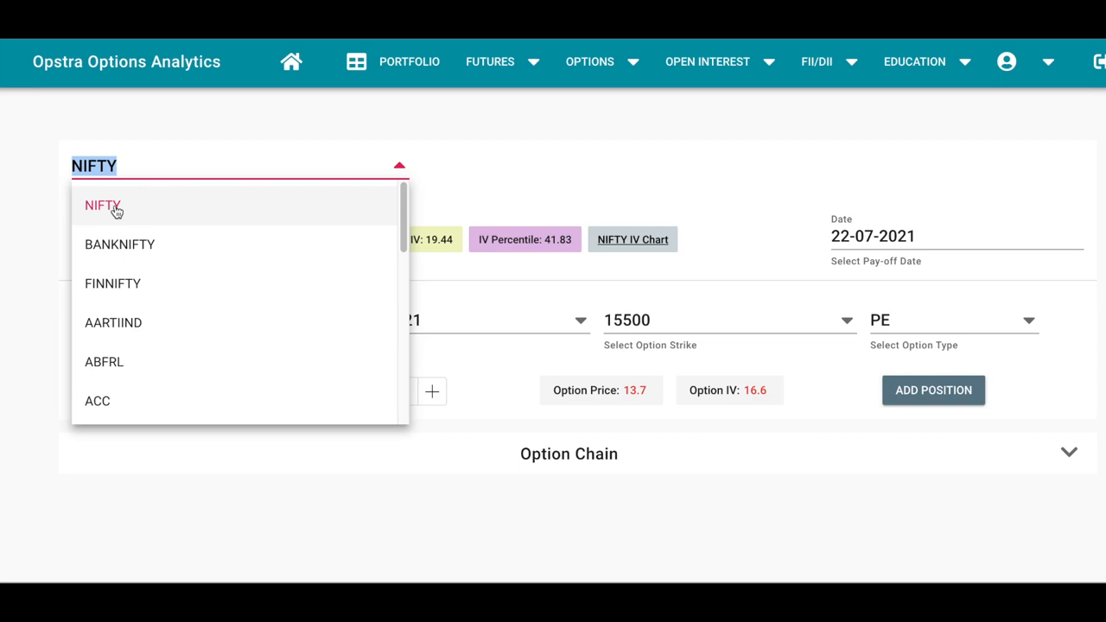
# Step: Add a bought NIFTY 22JUL2021 15600 CE as the first leg of the strategy
pyautogui.click(102, 205)
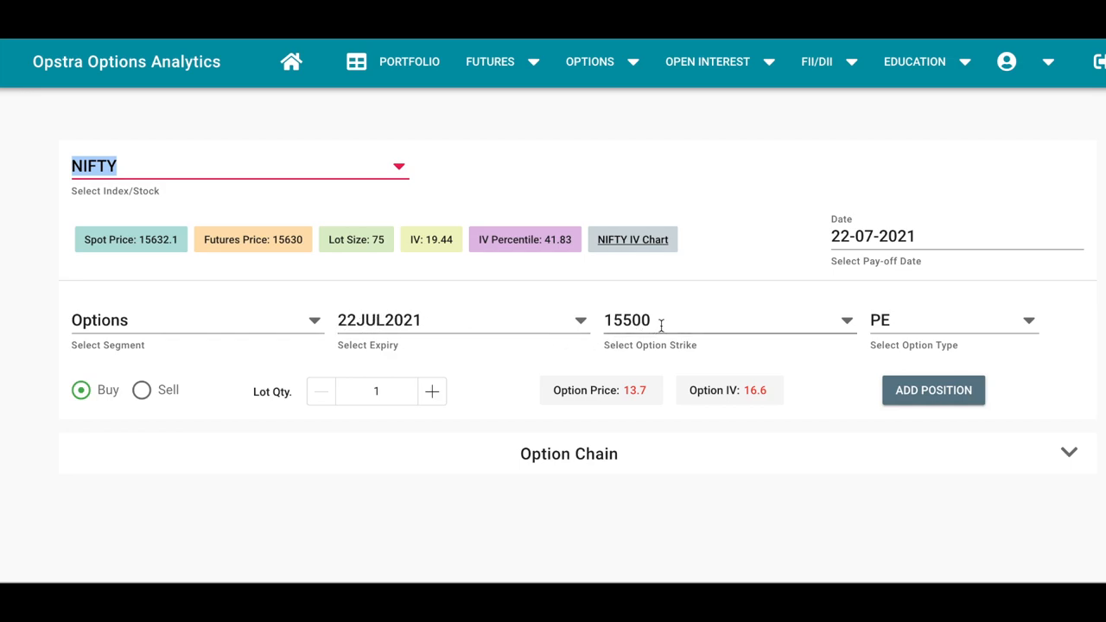
pyautogui.click(726, 320)
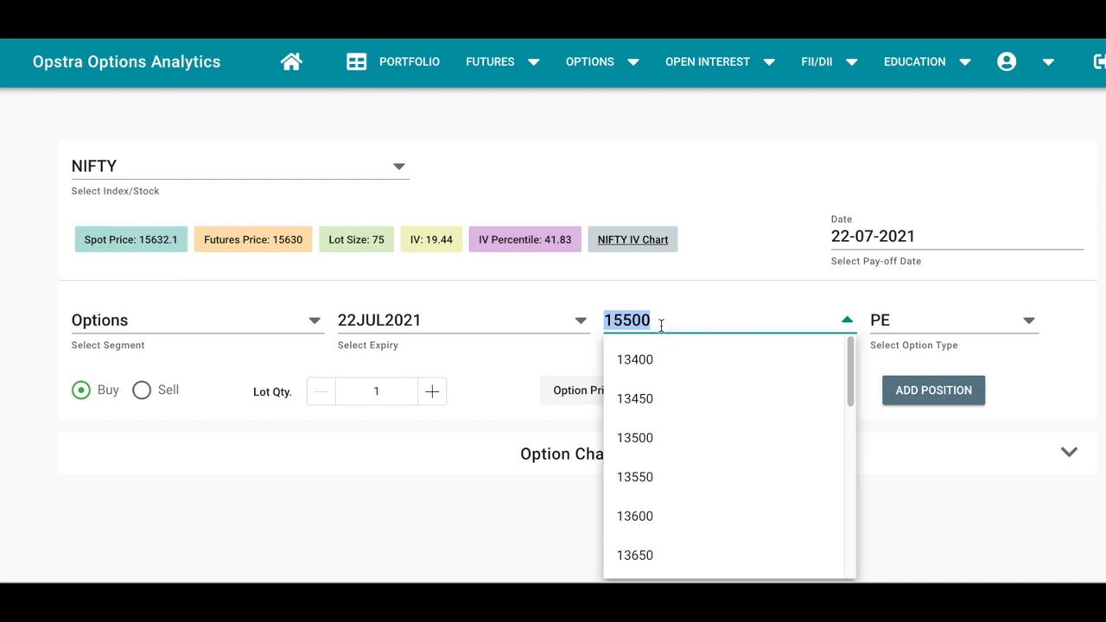
pyautogui.write('156')
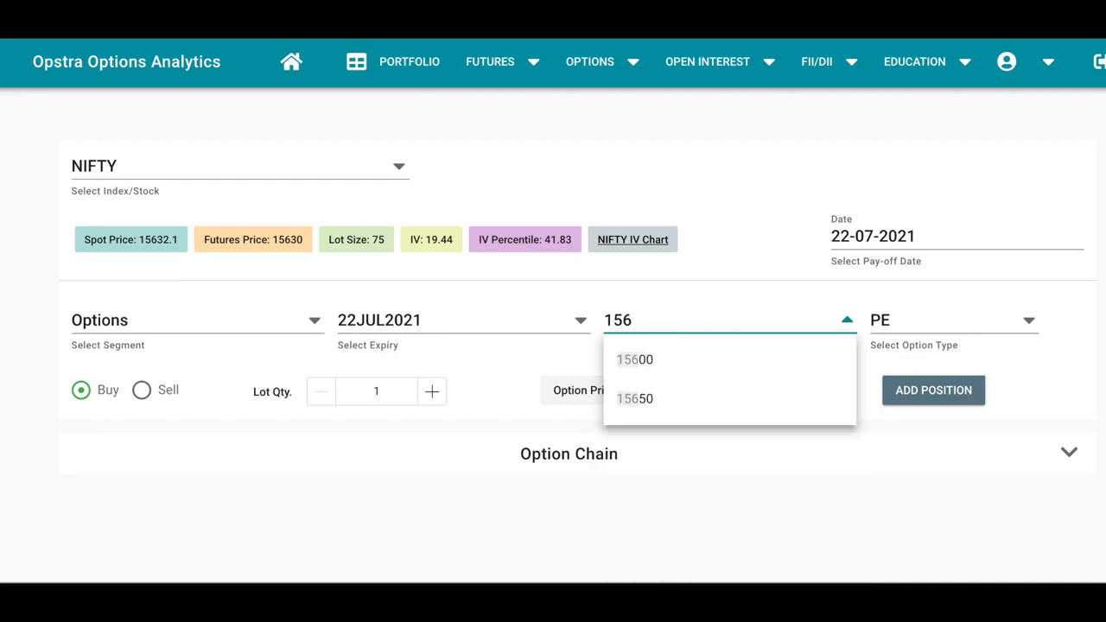
pyautogui.click(634, 359)
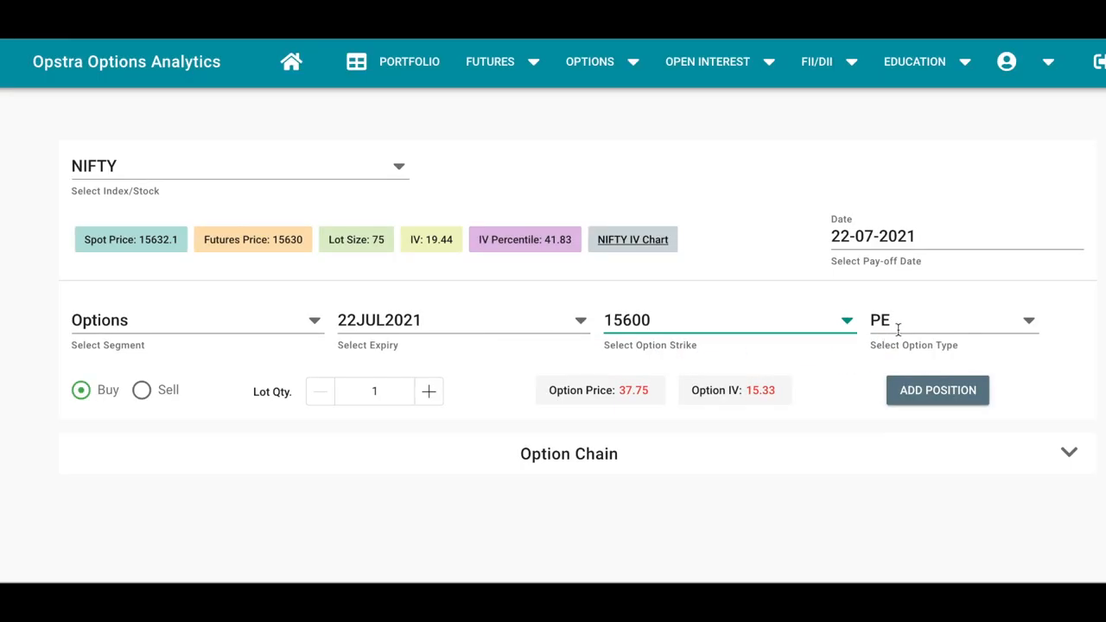
pyautogui.click(954, 320)
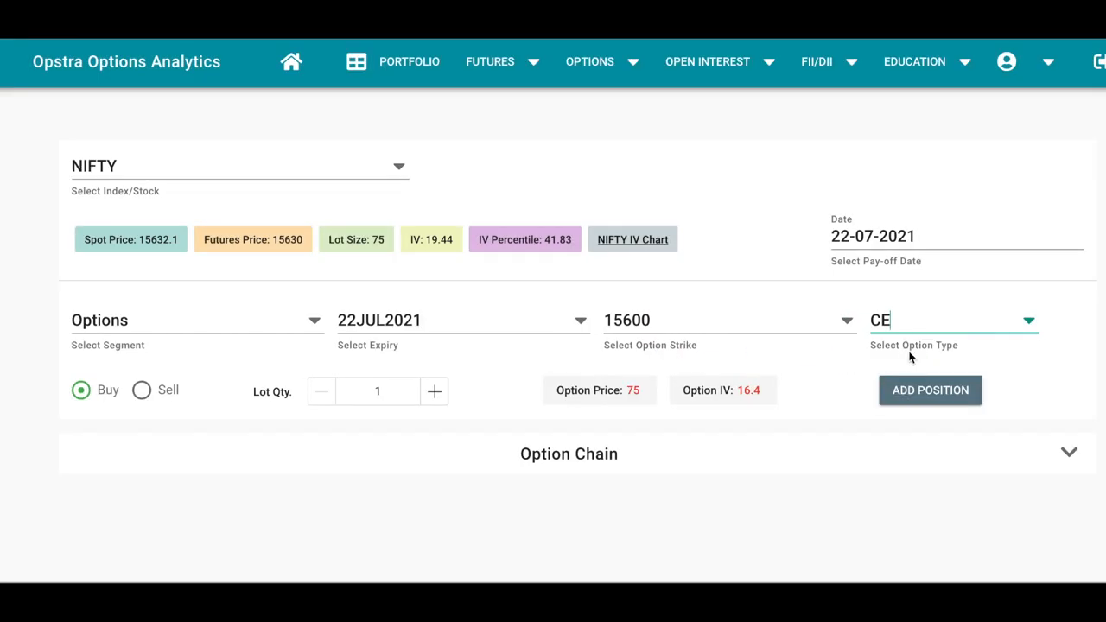
pyautogui.click(930, 391)
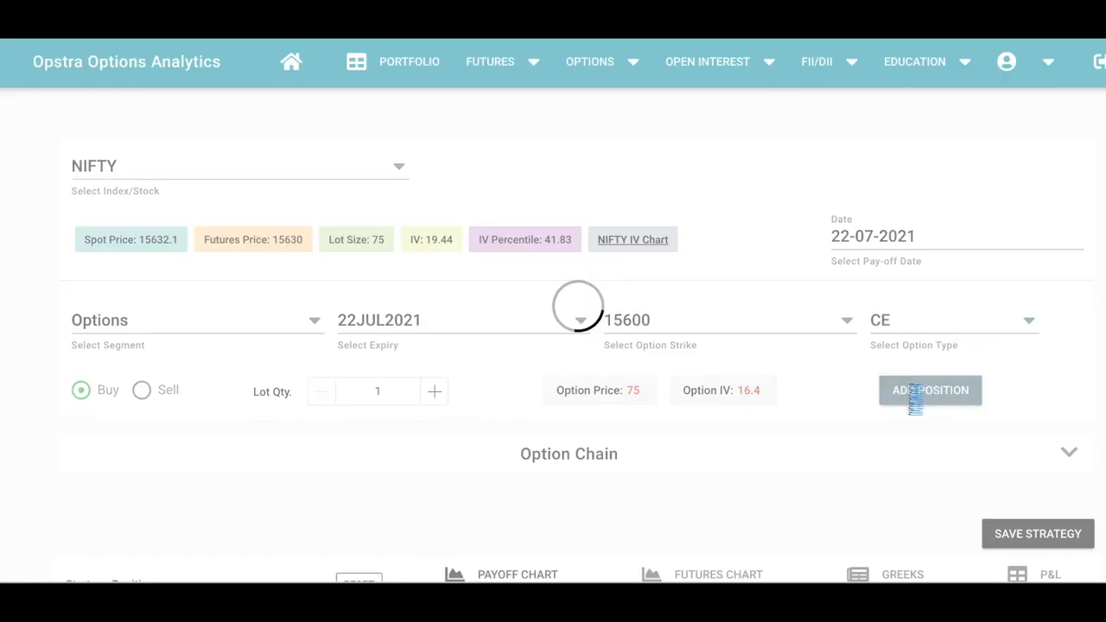
# Step: Add a sold 22JUL2021 15700 CE as the second leg, completing the bull call spread
pyautogui.doubleClick(626, 320)
pyautogui.write('15700')
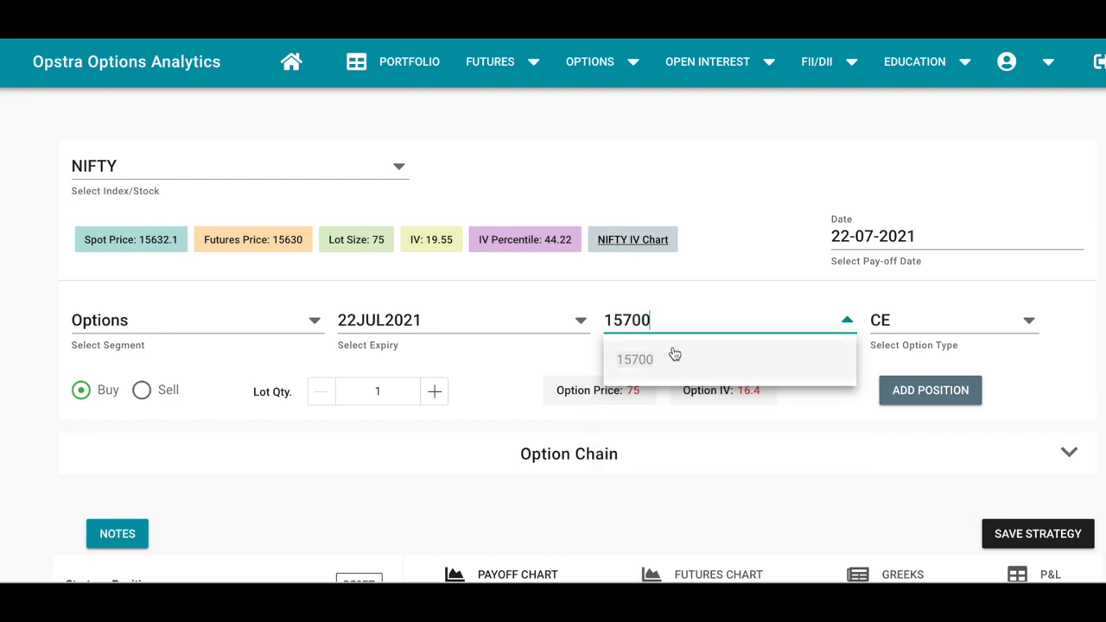
pyautogui.click(634, 357)
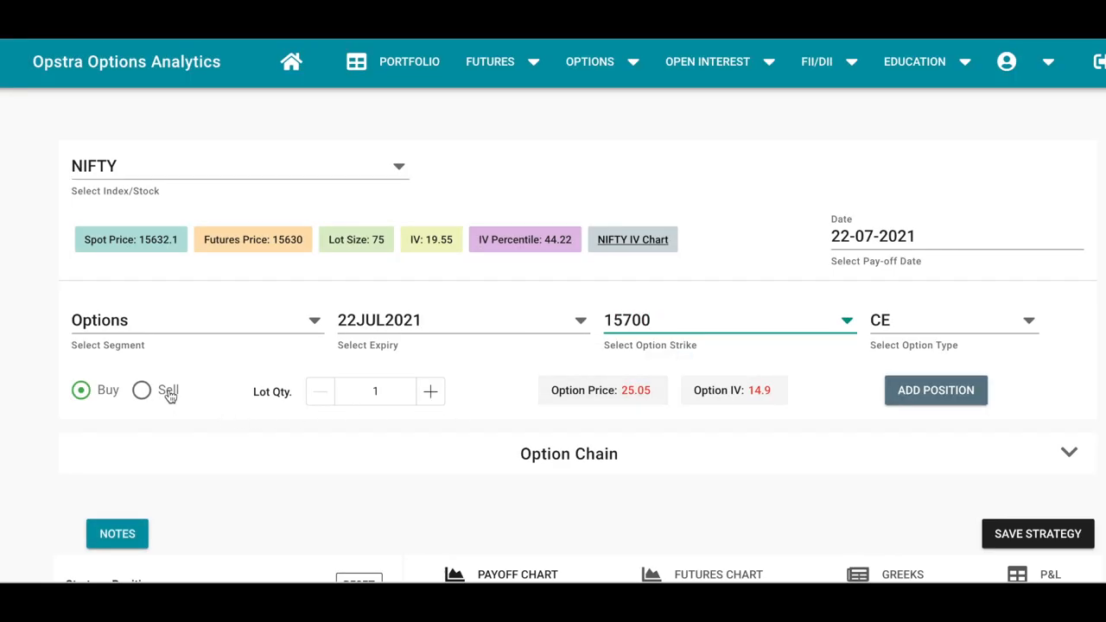
pyautogui.click(141, 391)
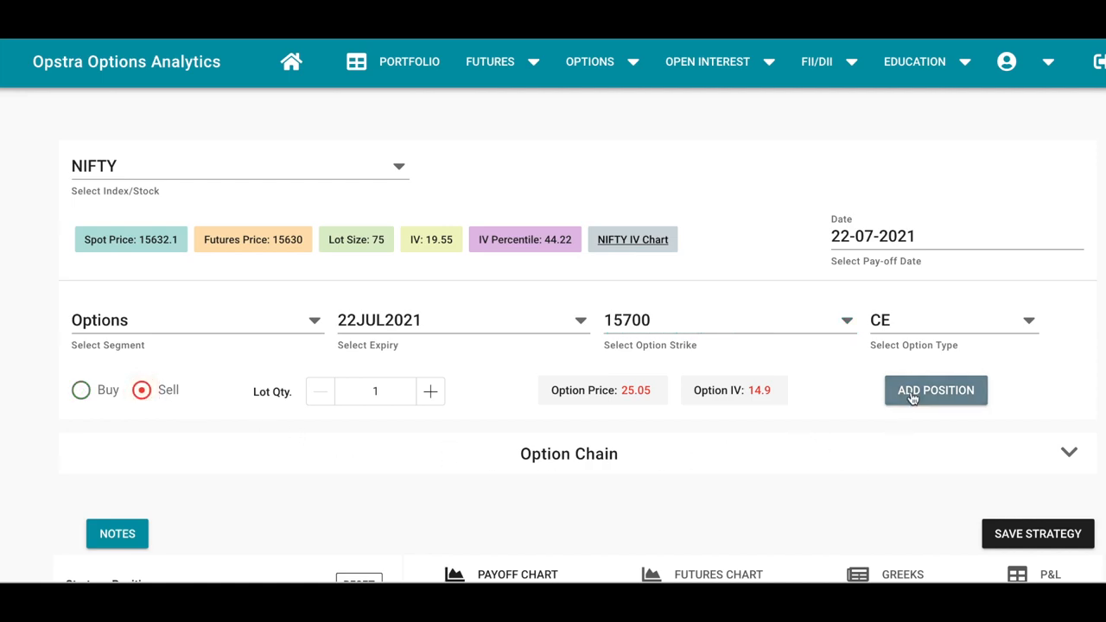
pyautogui.moveTo(882, 411)
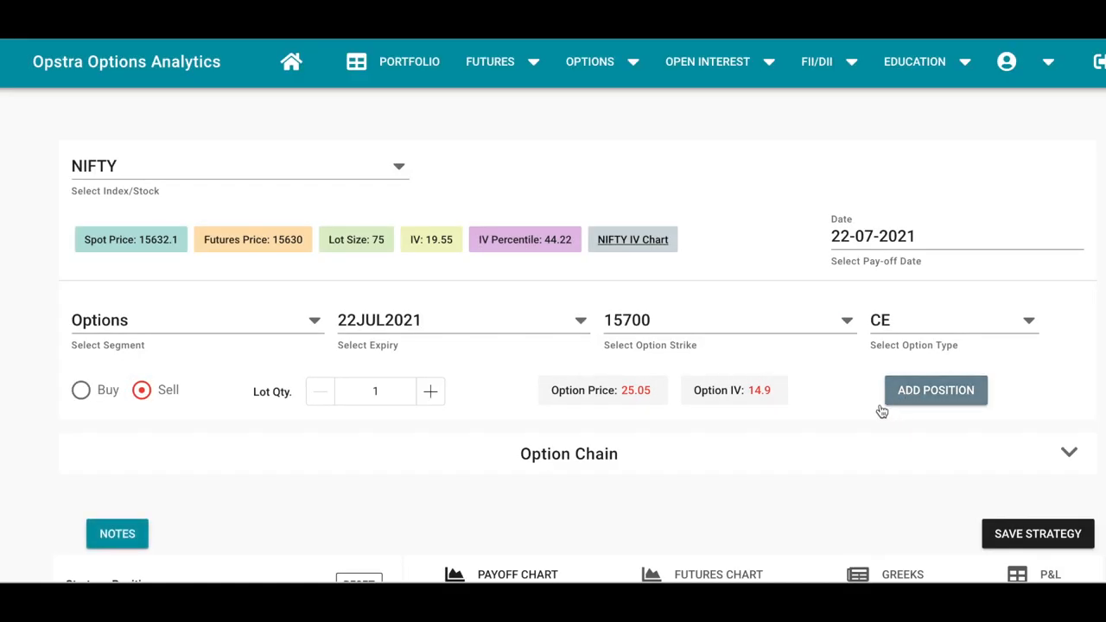
pyautogui.click(935, 391)
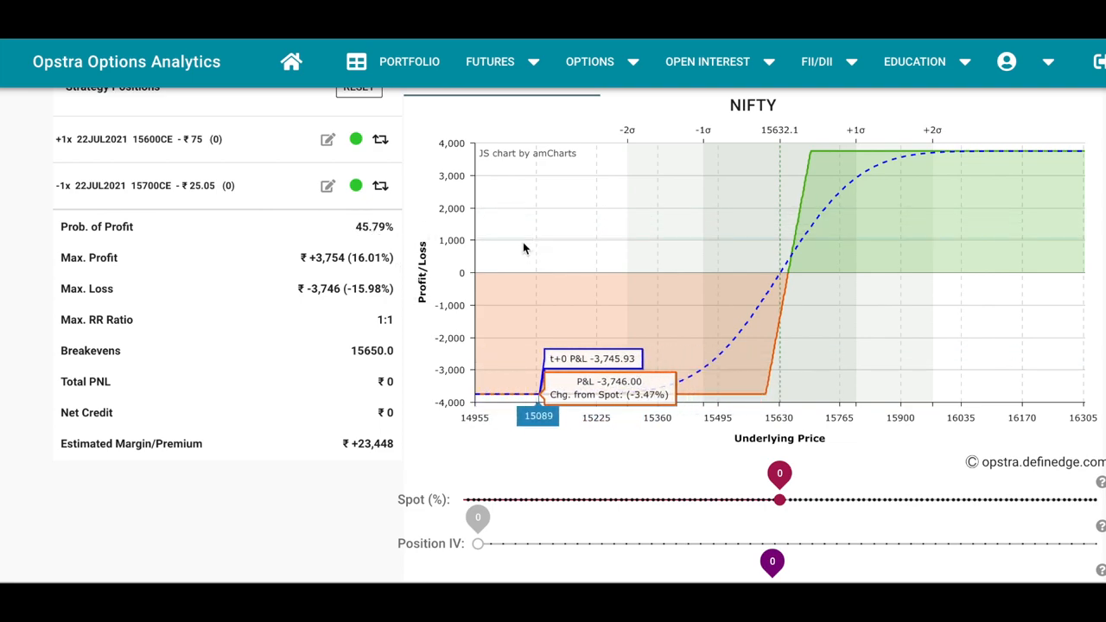
pyautogui.moveTo(781, 240)
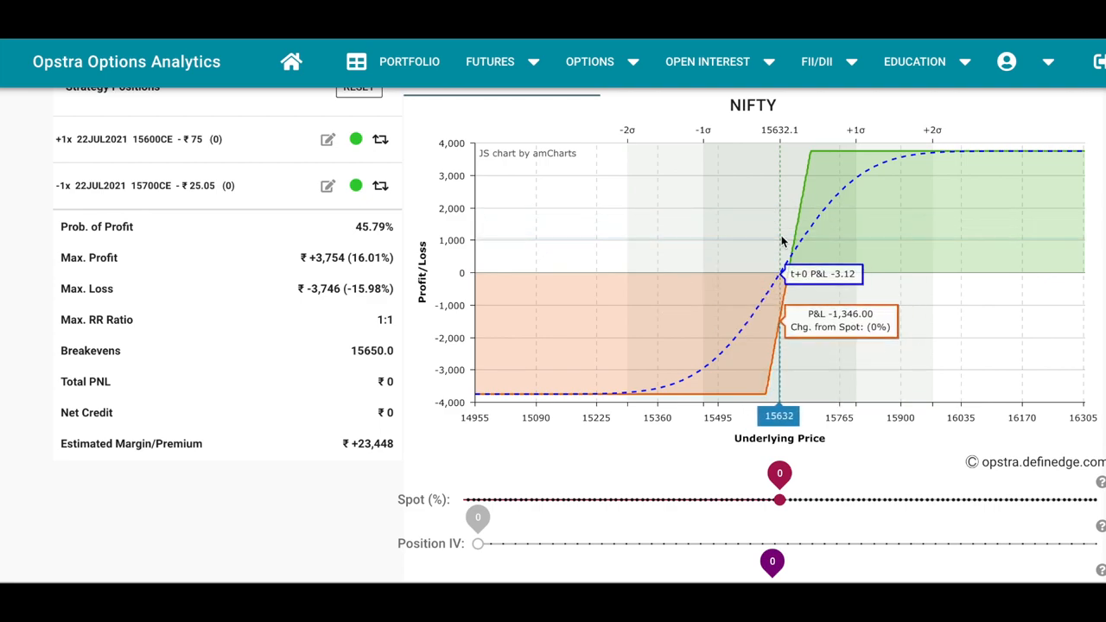
pyautogui.moveTo(811, 159)
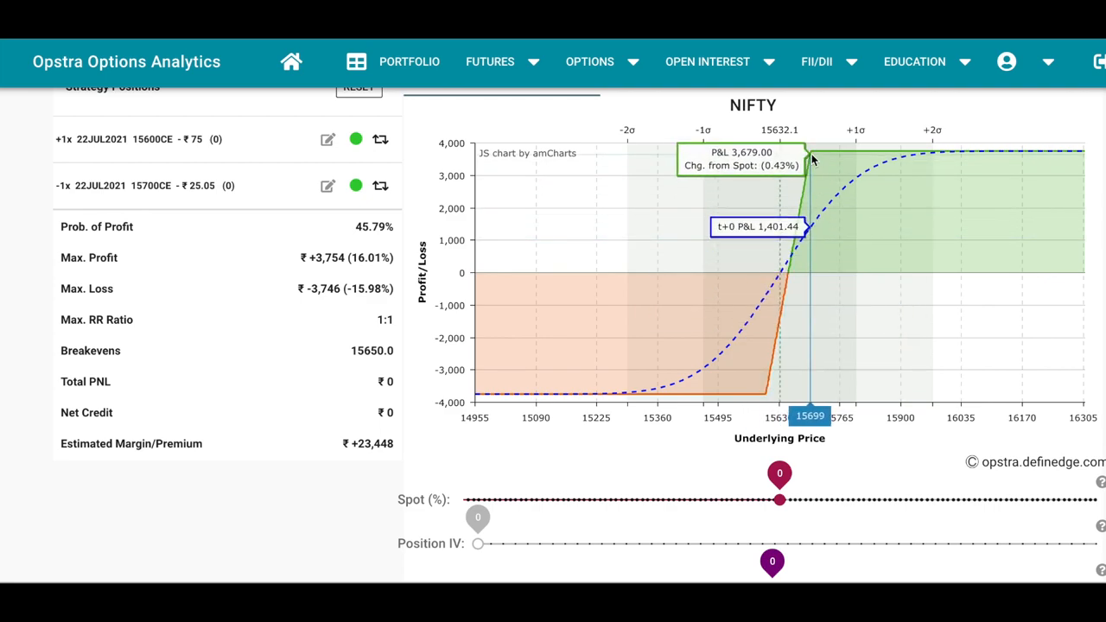
pyautogui.moveTo(903, 159)
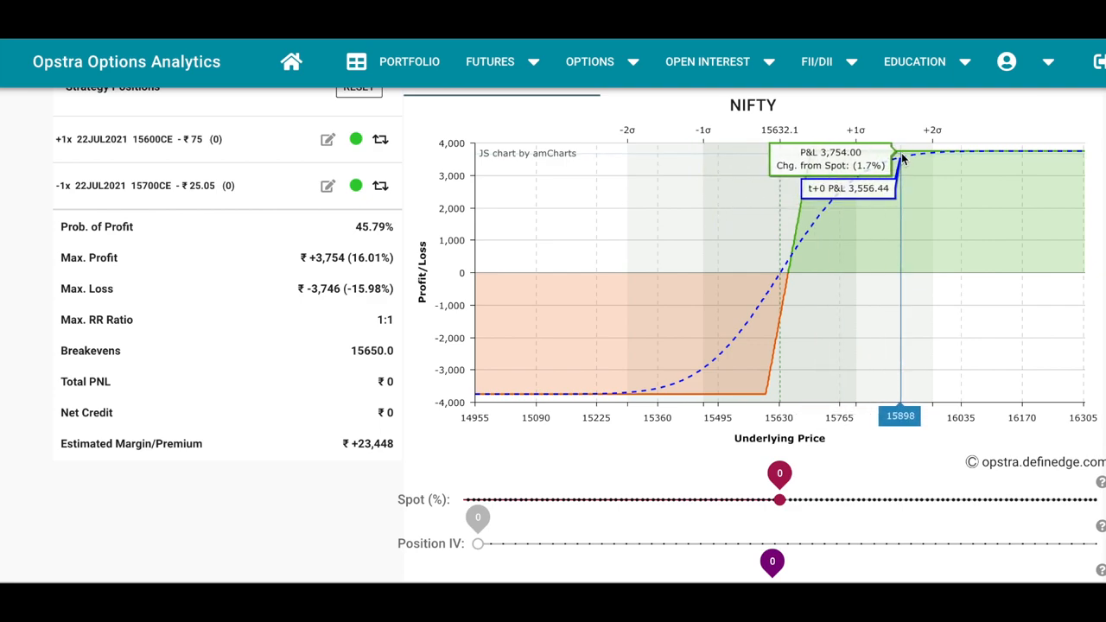
pyautogui.moveTo(890, 205)
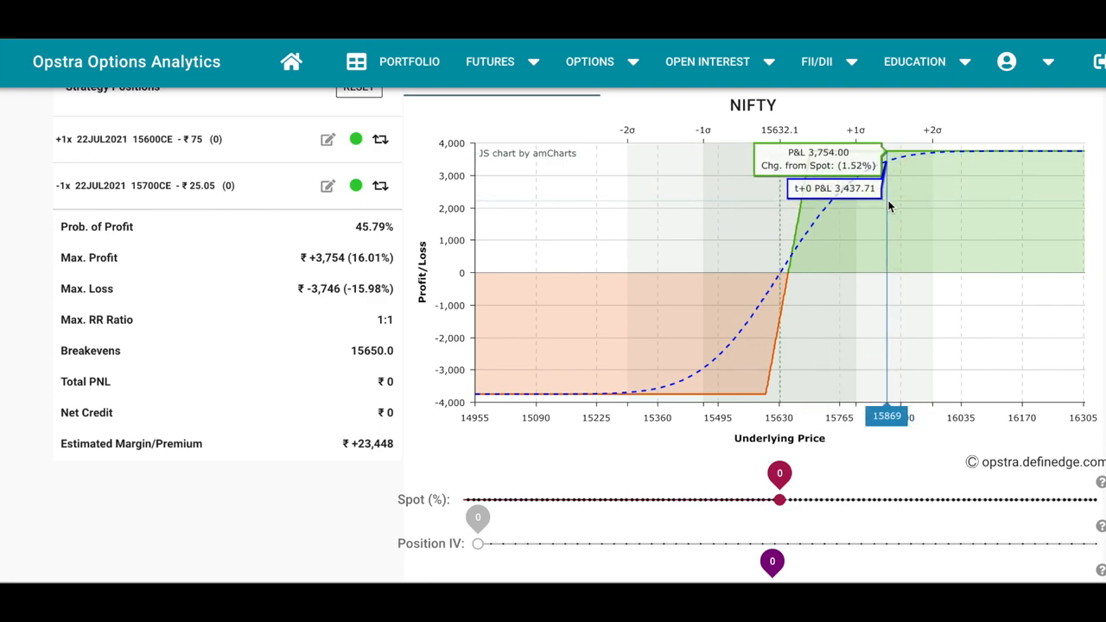
pyautogui.moveTo(692, 394)
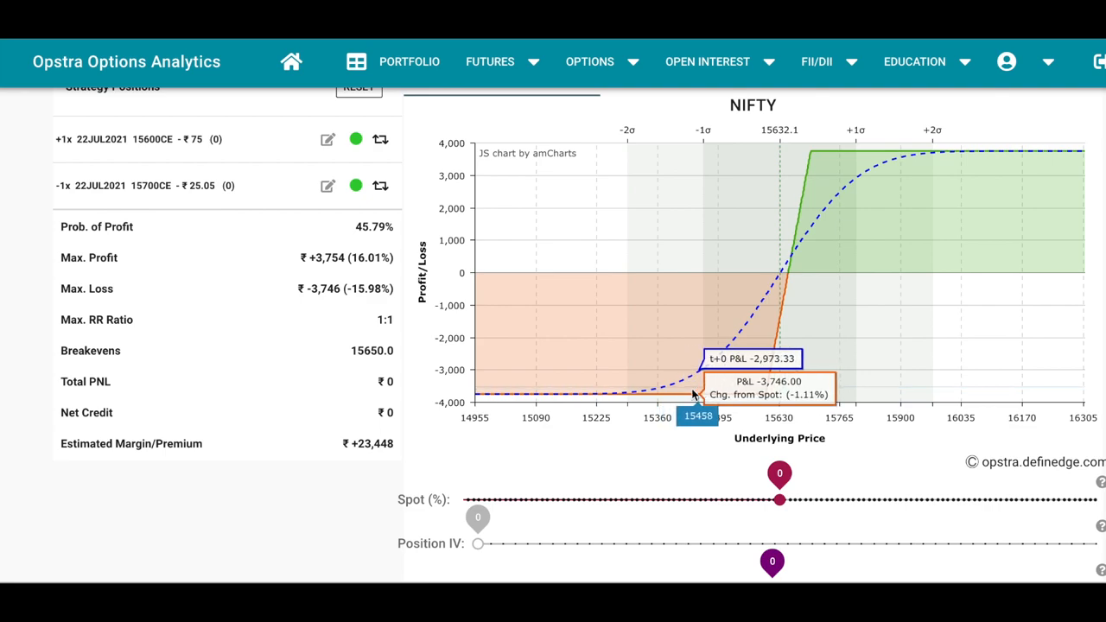
pyautogui.moveTo(441, 327)
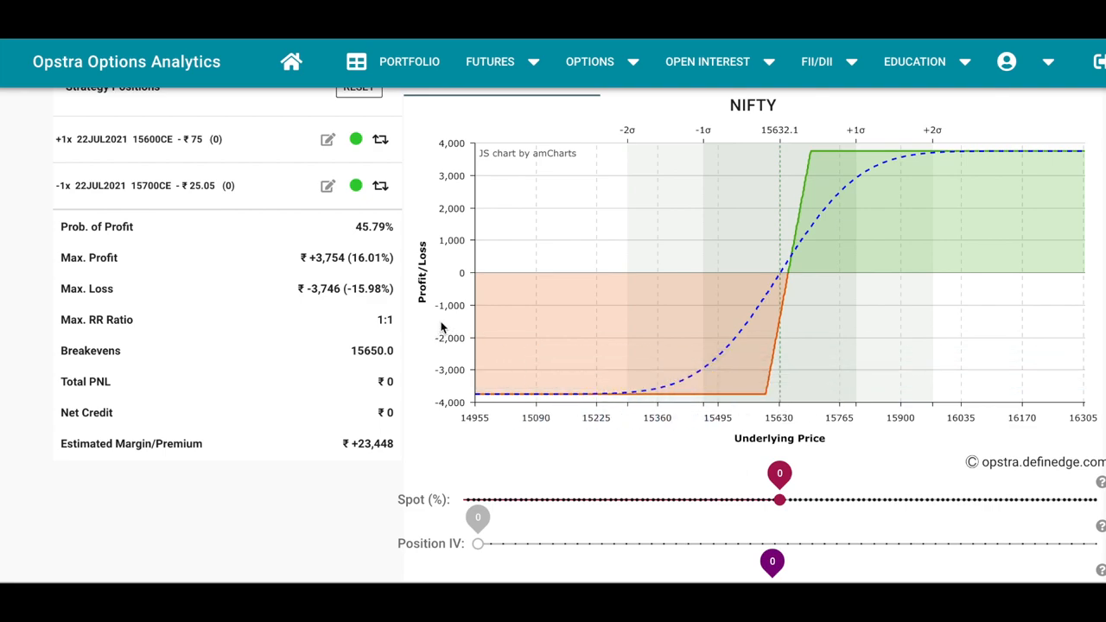
pyautogui.moveTo(683, 406)
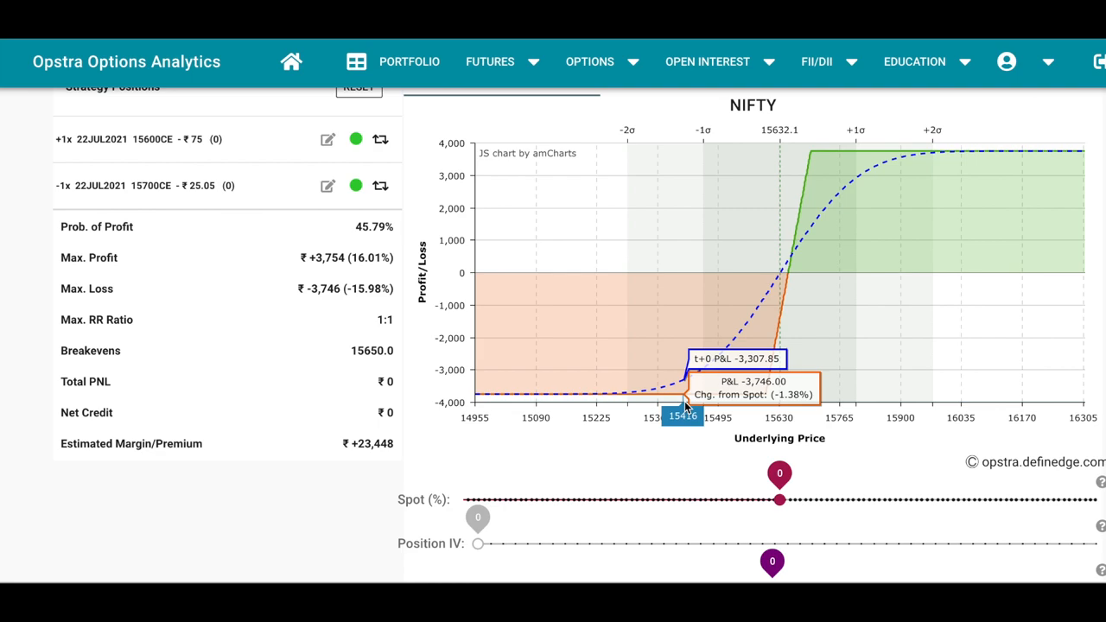
pyautogui.moveTo(788, 283)
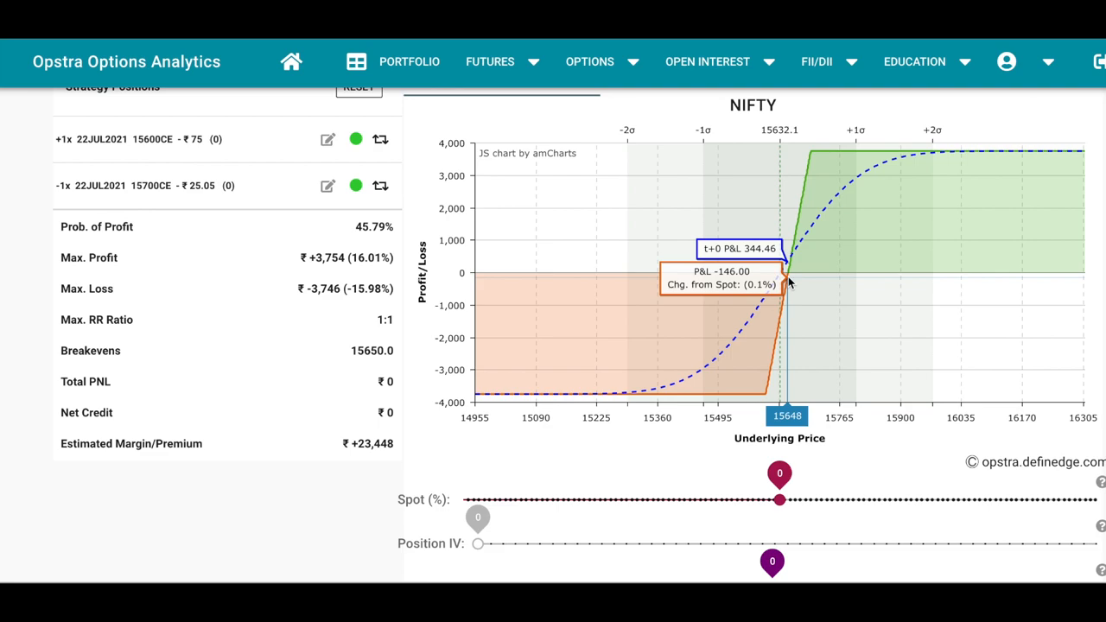
pyautogui.moveTo(360, 481)
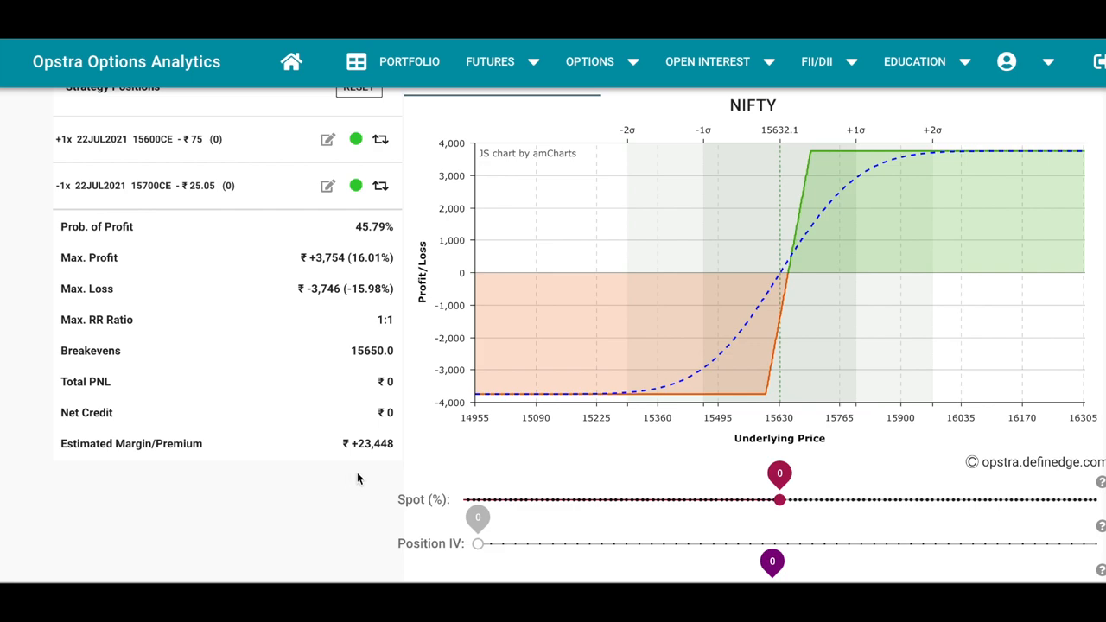
pyautogui.moveTo(263, 462)
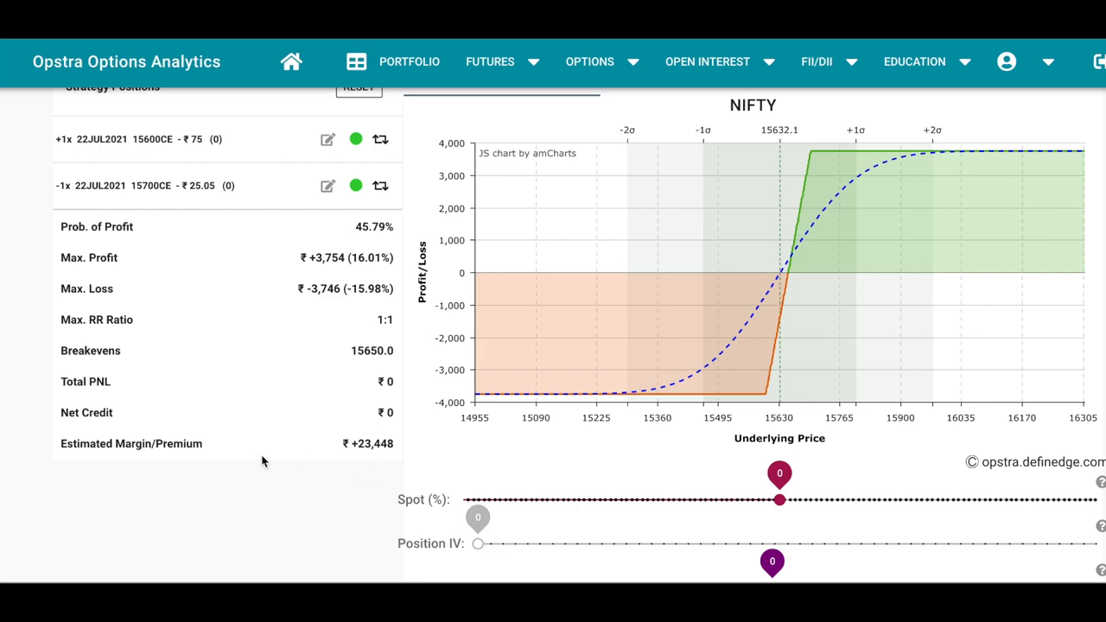
pyautogui.moveTo(348, 492)
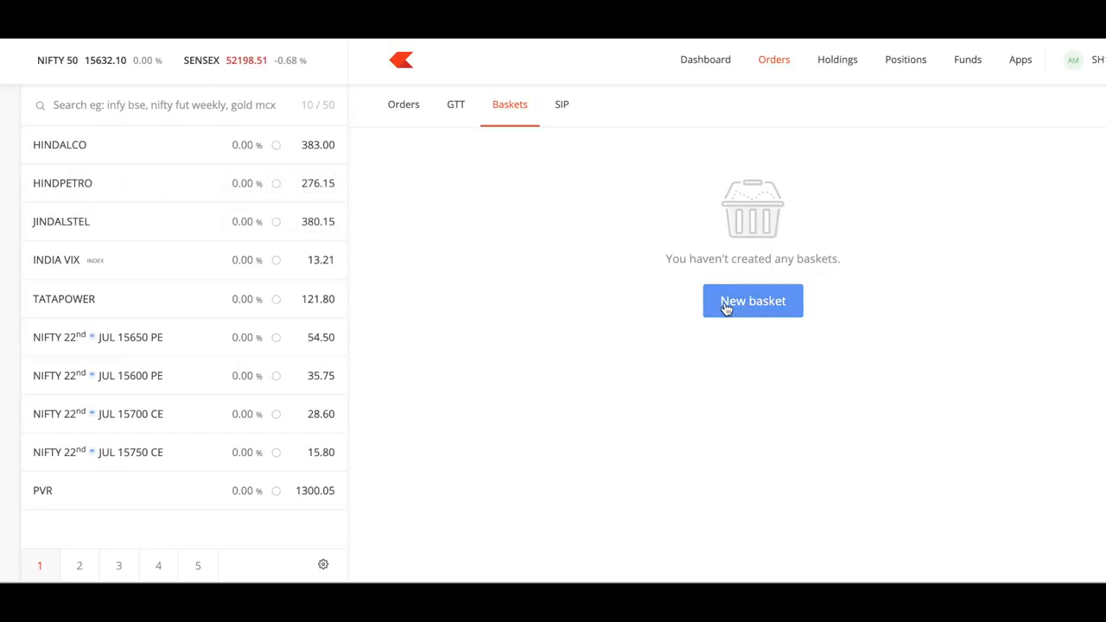
# Step: Create a new order basket named 'Bull spread' from the Baskets page
pyautogui.click(752, 301)
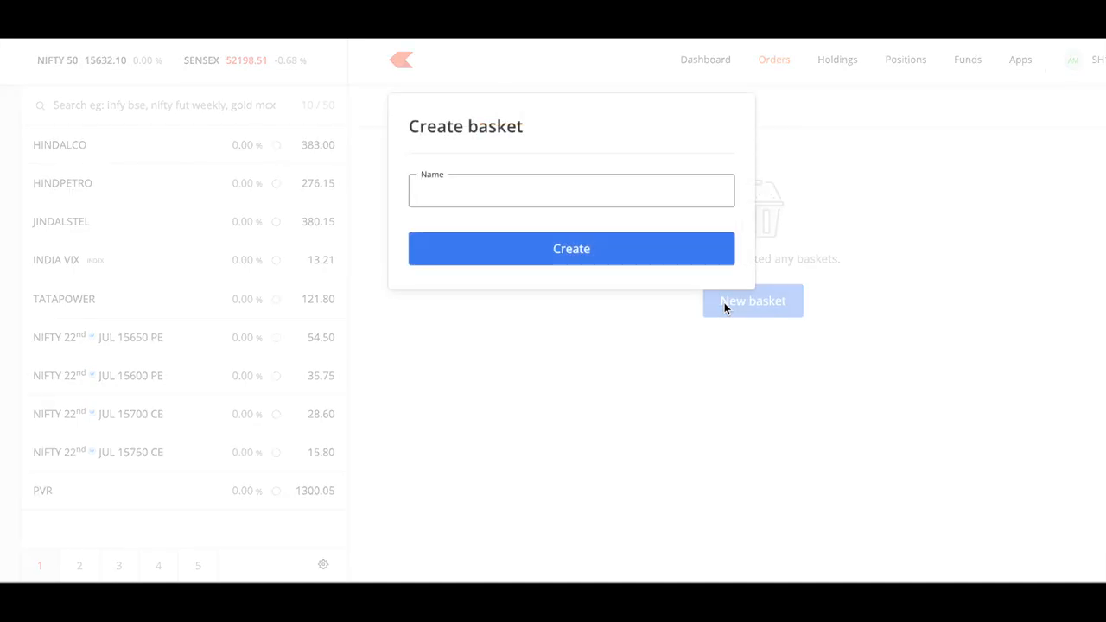
pyautogui.write('Bull sp')
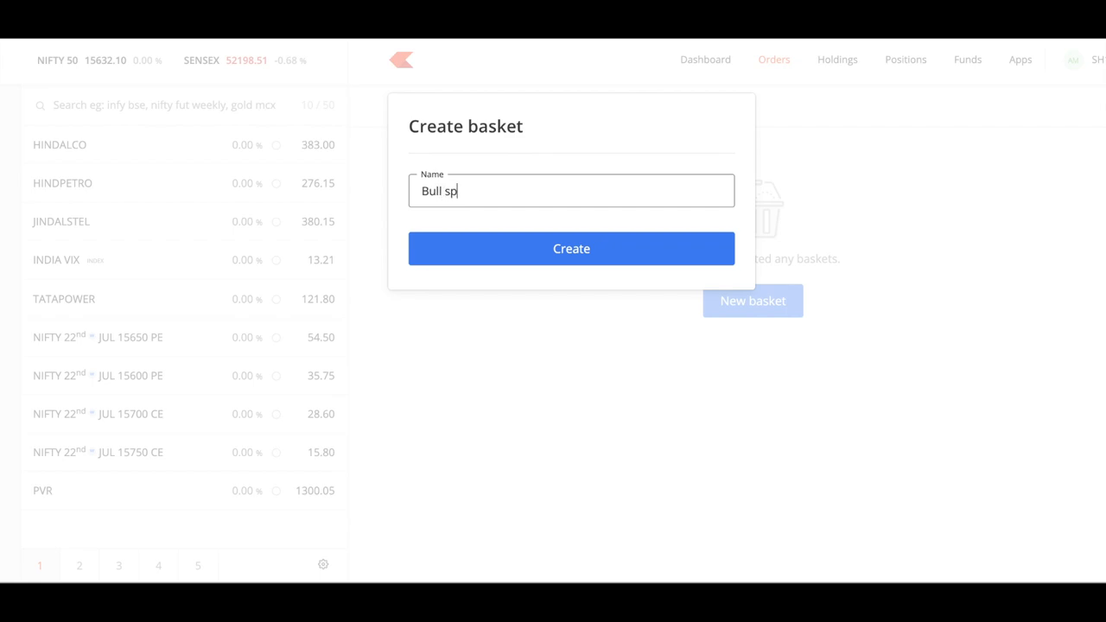
pyautogui.write('read')
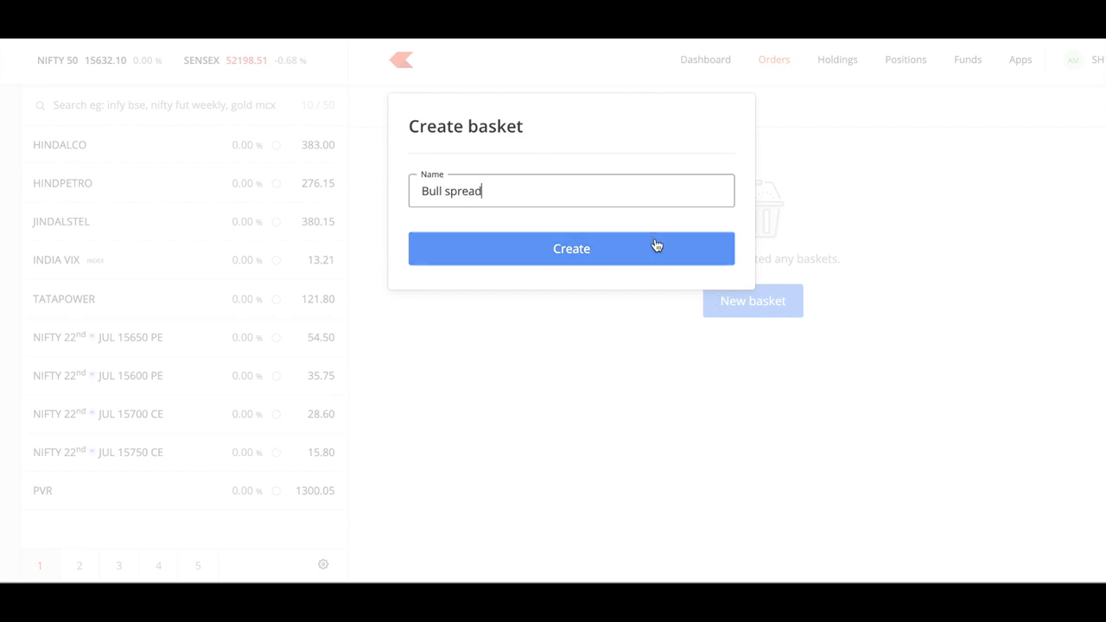
pyautogui.click(570, 249)
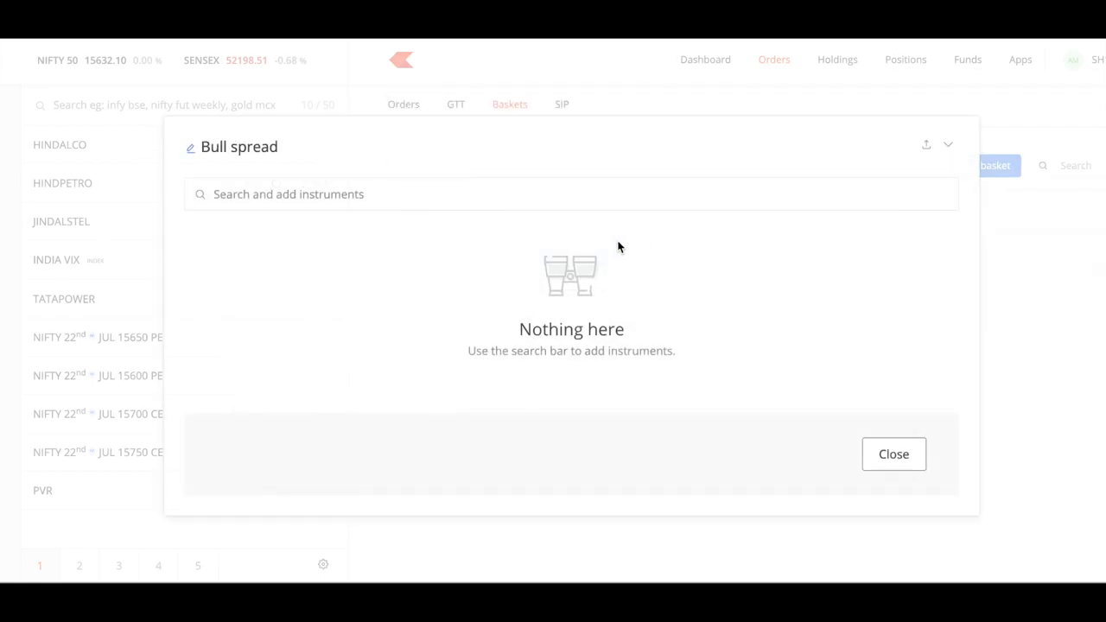
# Step: Add a 75-lot market buy of NIFTY 22 JUL 15600 CE to the basket
pyautogui.write('Ni')
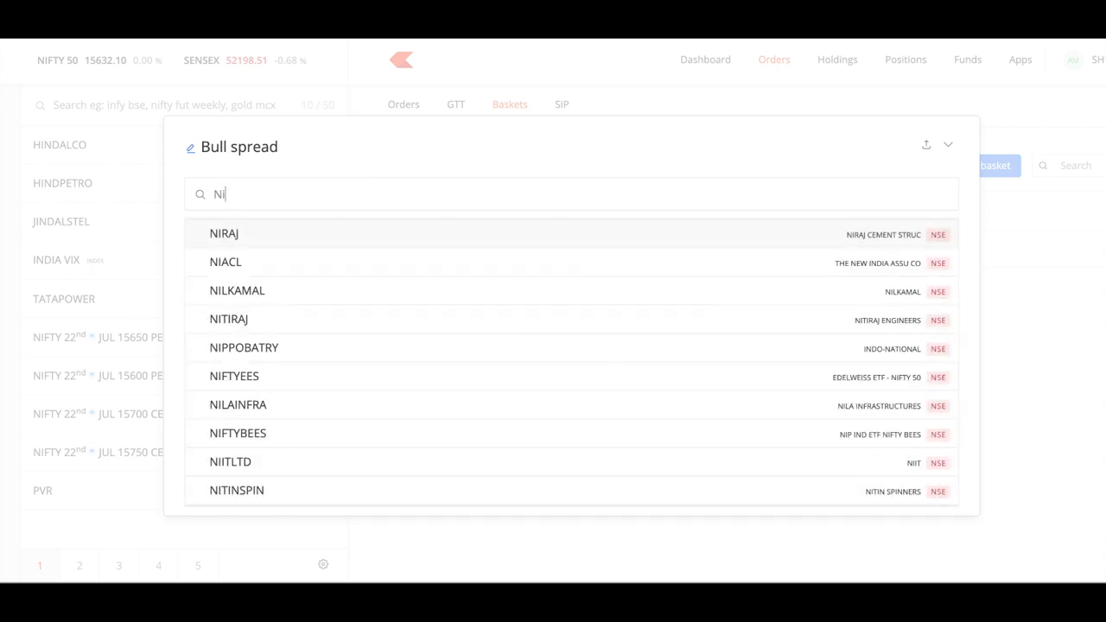
pyautogui.write('Nifty 15600')
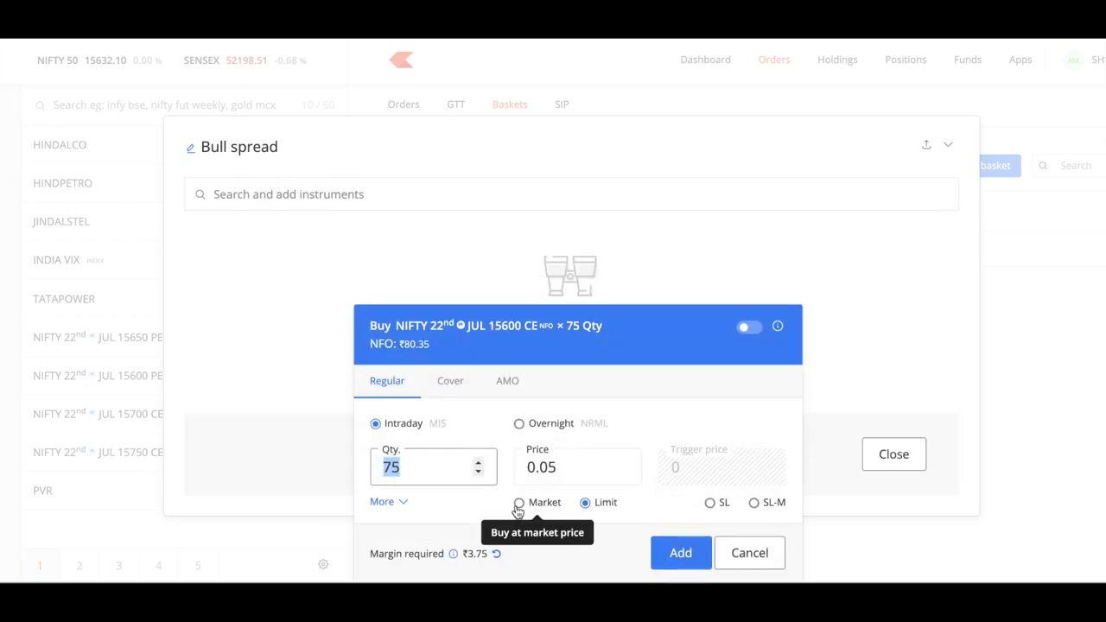
pyautogui.click(518, 502)
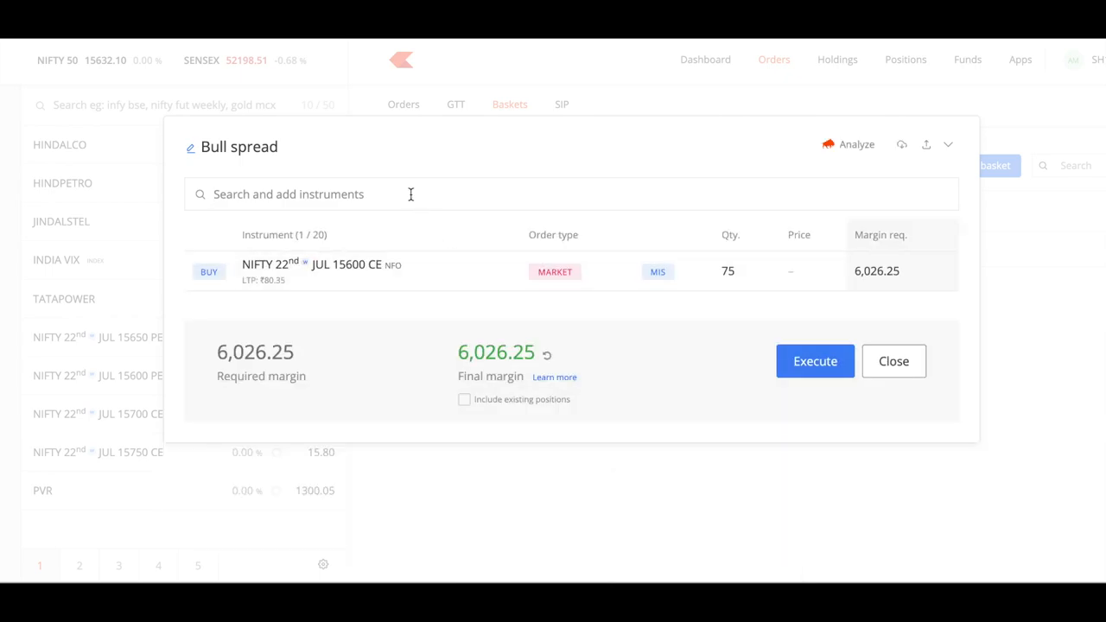
# Step: Add a 75-lot market sell of NIFTY 22 JUL 15700 CE to the basket
pyautogui.write('Nifty')
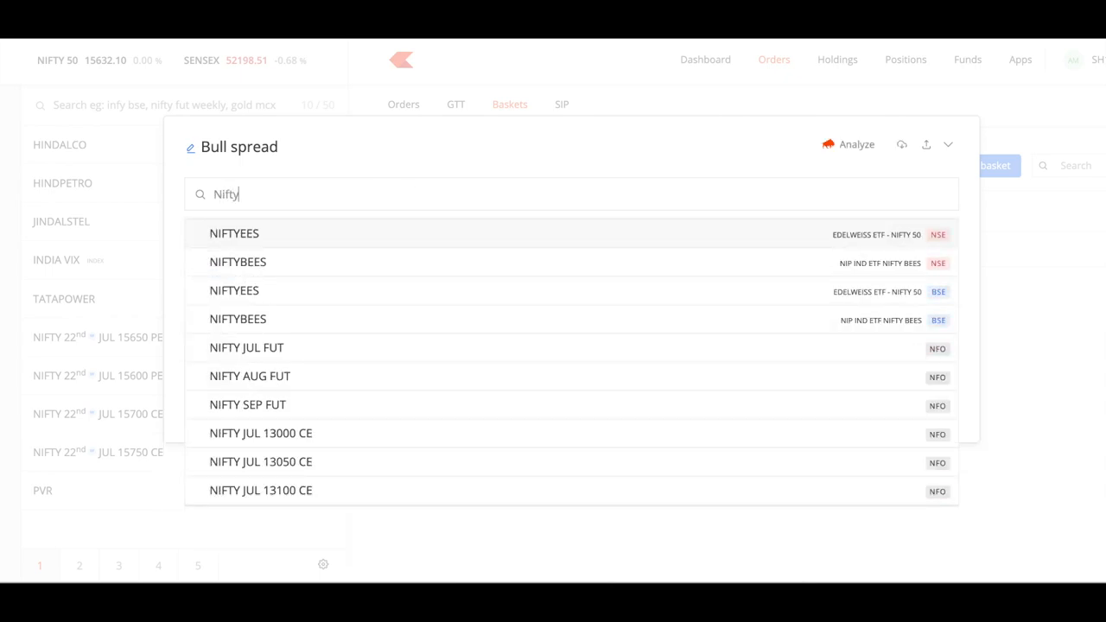
pyautogui.write('15')
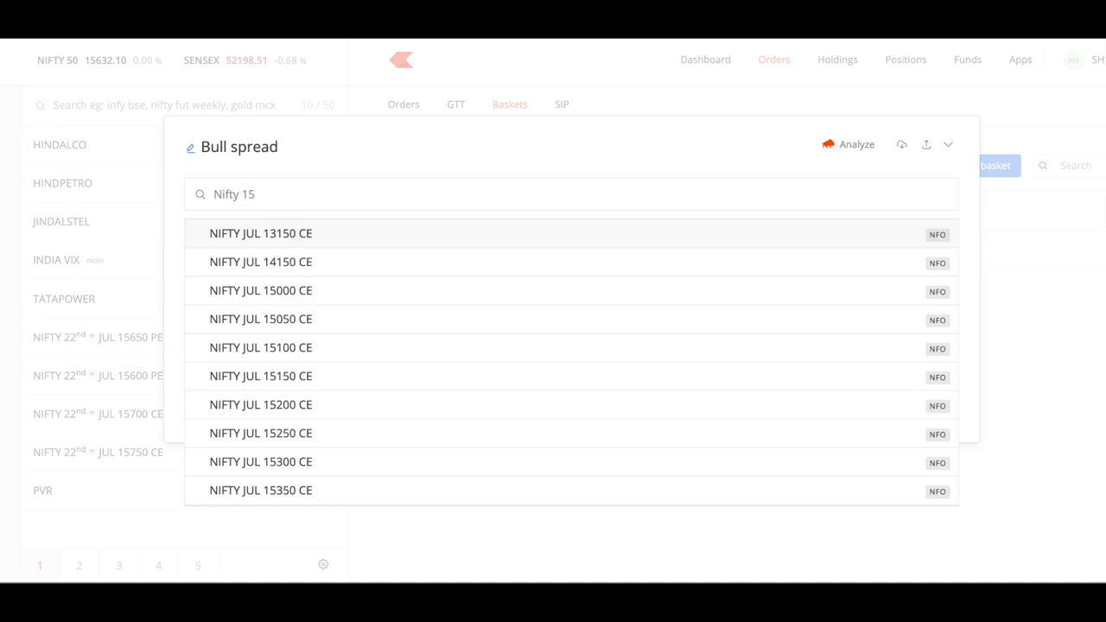
pyautogui.write('700')
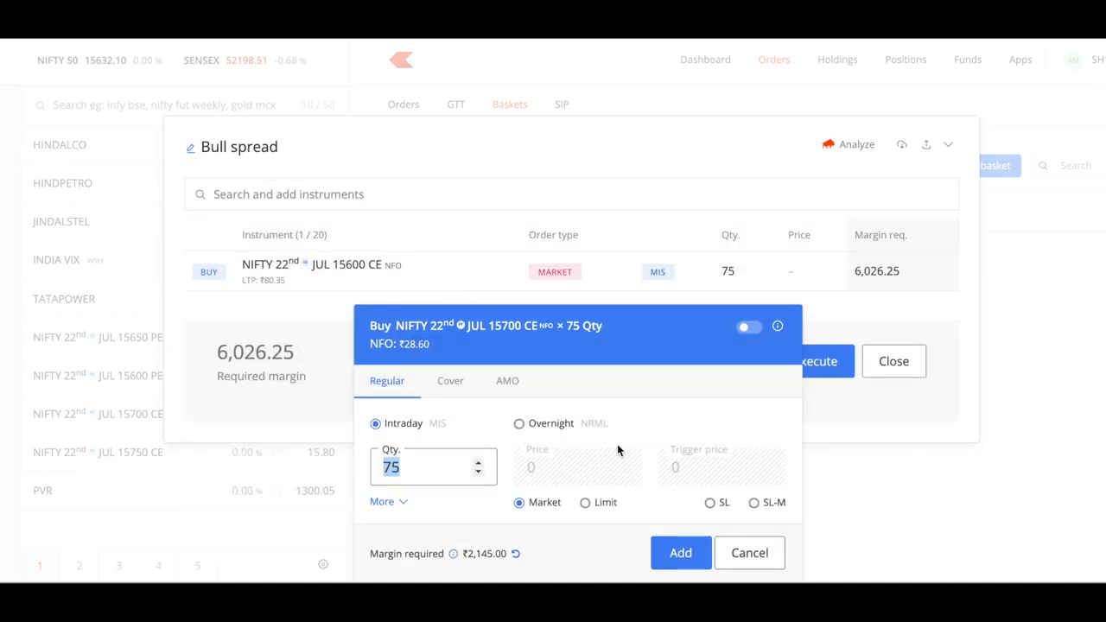
pyautogui.click(748, 325)
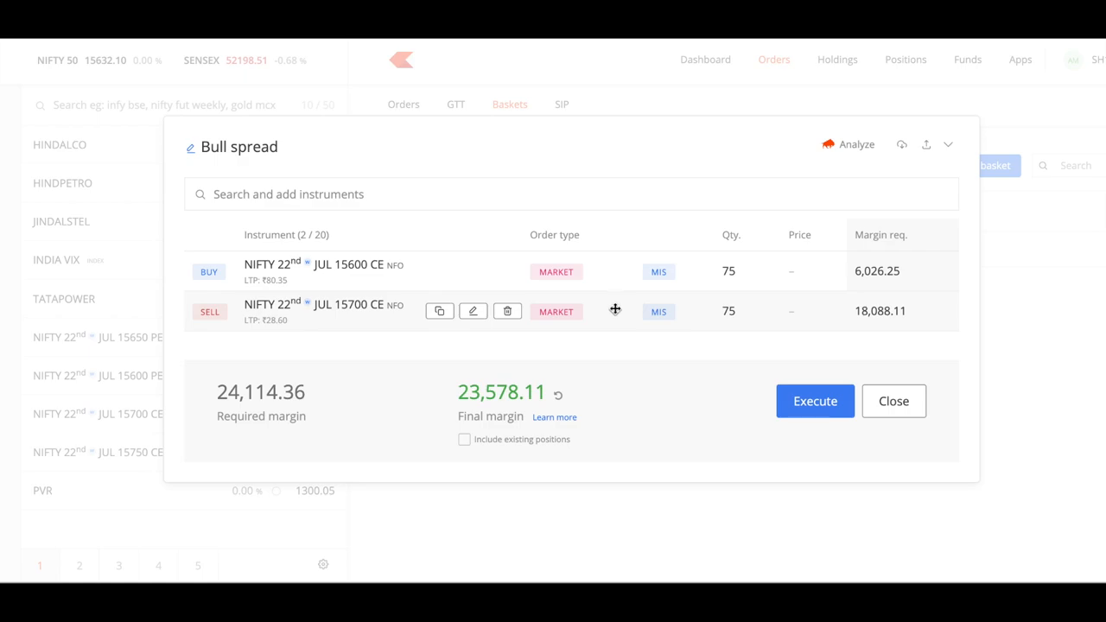
pyautogui.moveTo(552, 391)
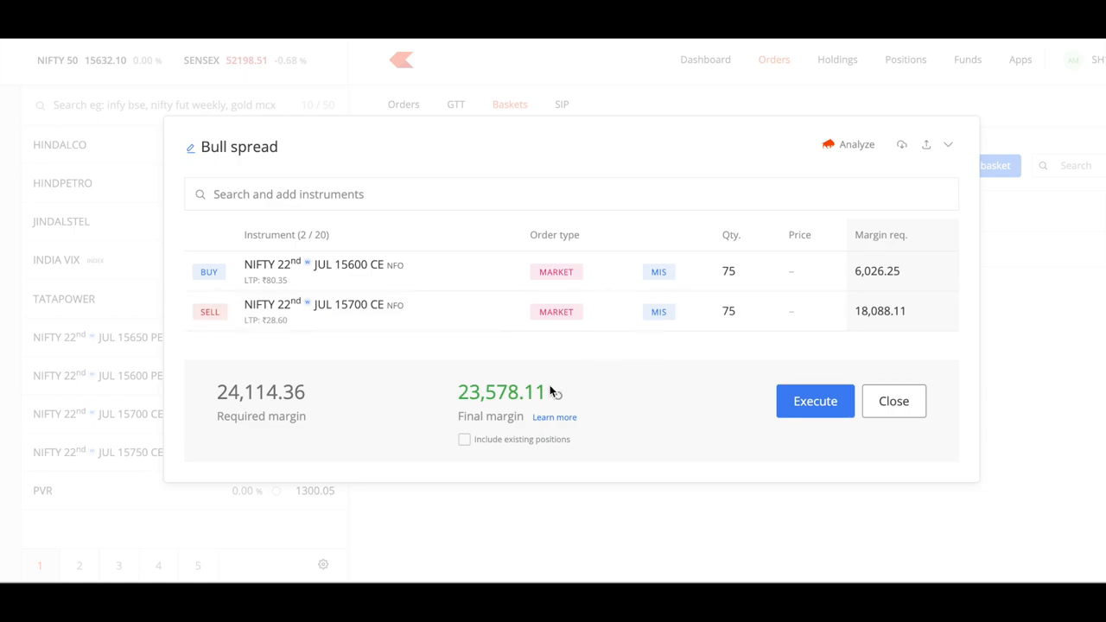
pyautogui.moveTo(560, 256)
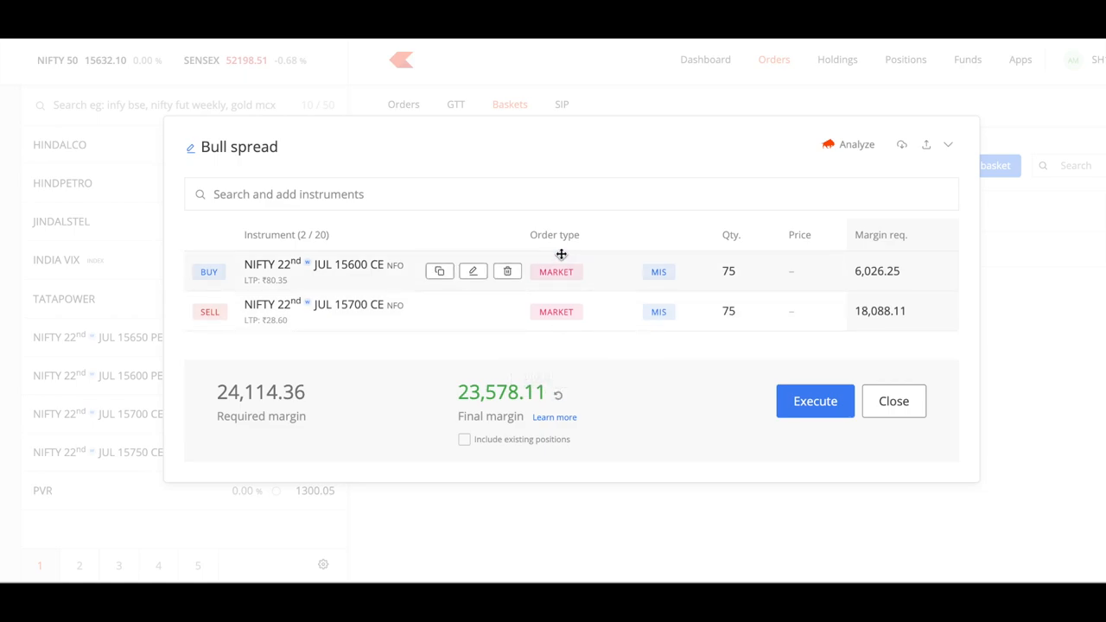
pyautogui.moveTo(612, 314)
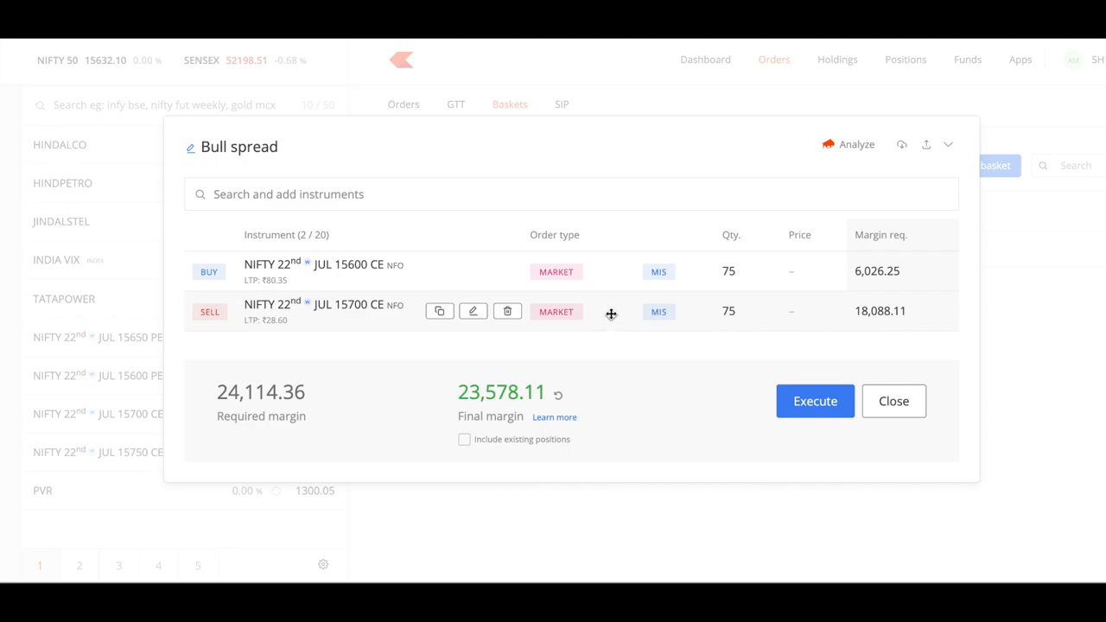
pyautogui.moveTo(508, 271)
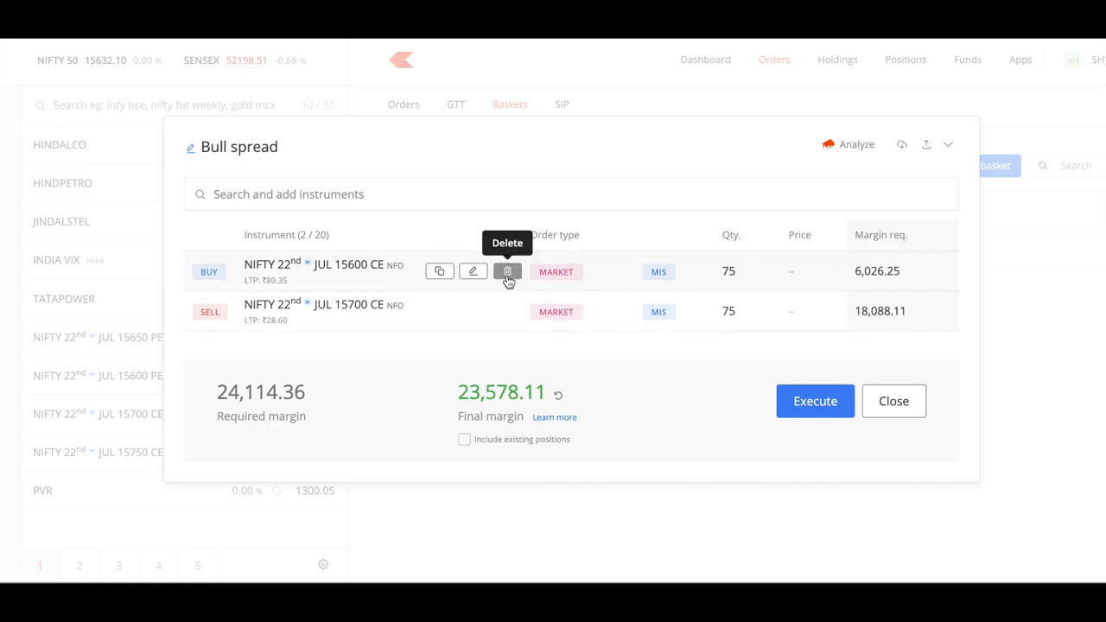
pyautogui.moveTo(619, 308)
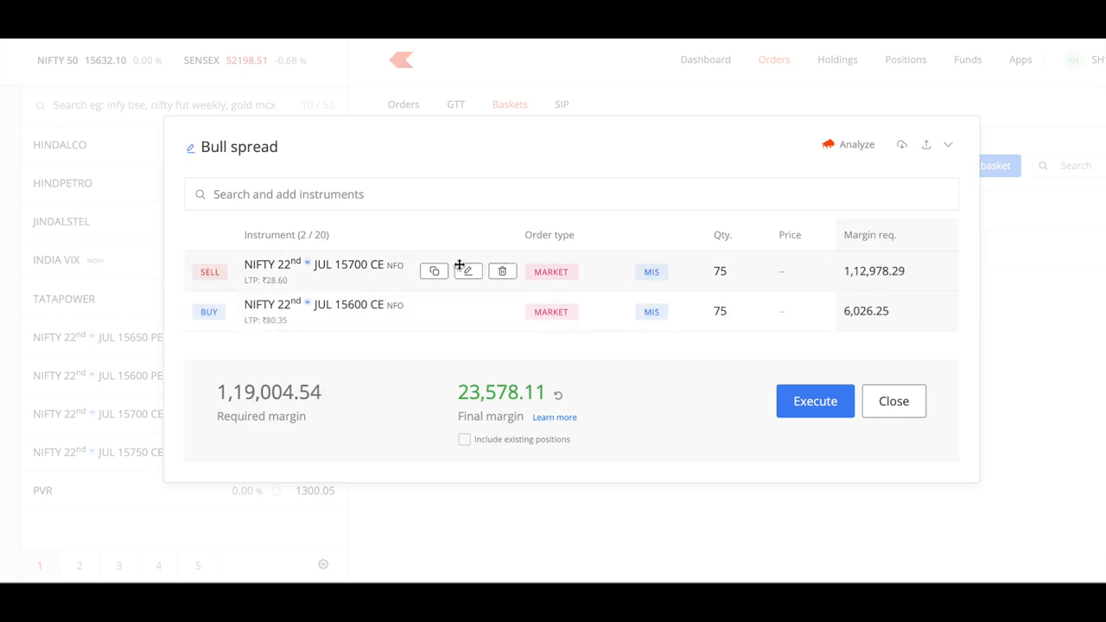
pyautogui.moveTo(285, 432)
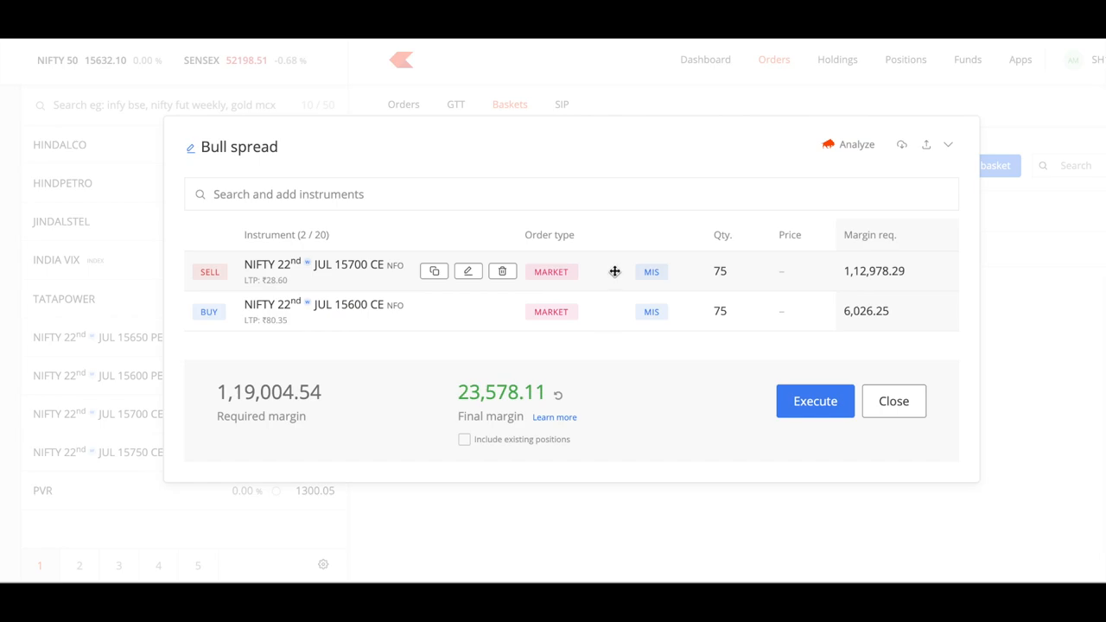
pyautogui.moveTo(615, 271); pyautogui.dragTo(615, 318)
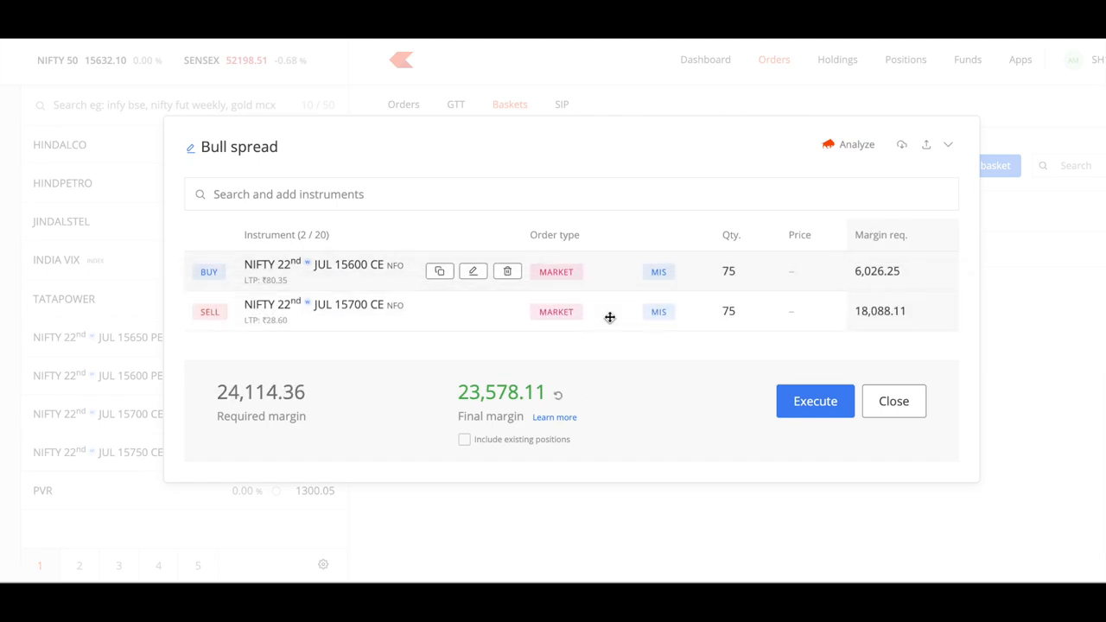
pyautogui.moveTo(600, 316)
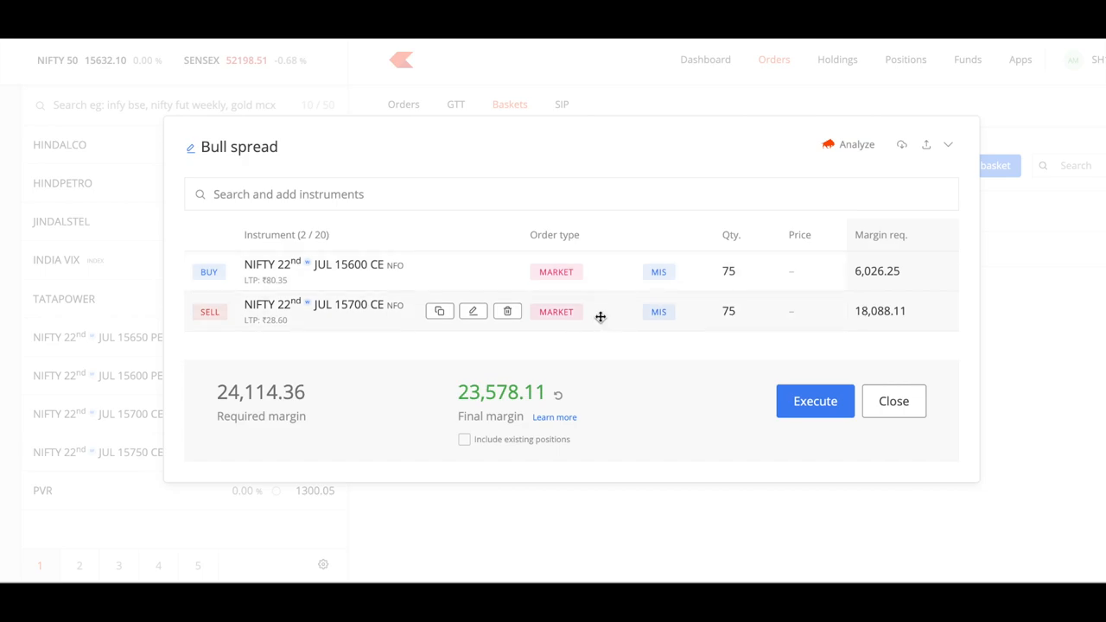
pyautogui.moveTo(508, 346)
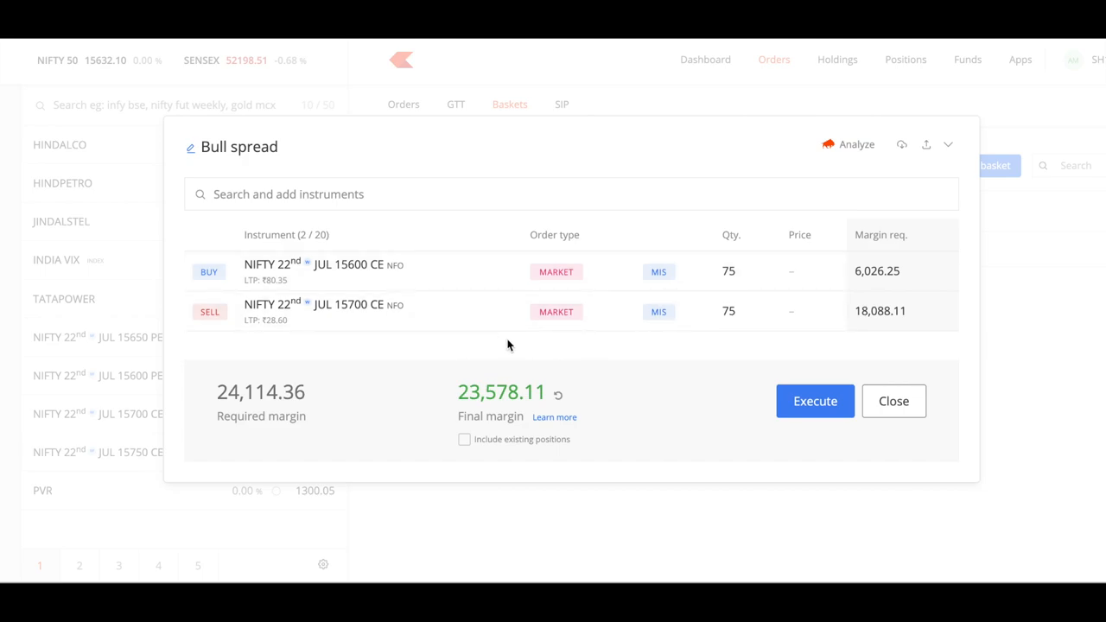
pyautogui.moveTo(550, 254)
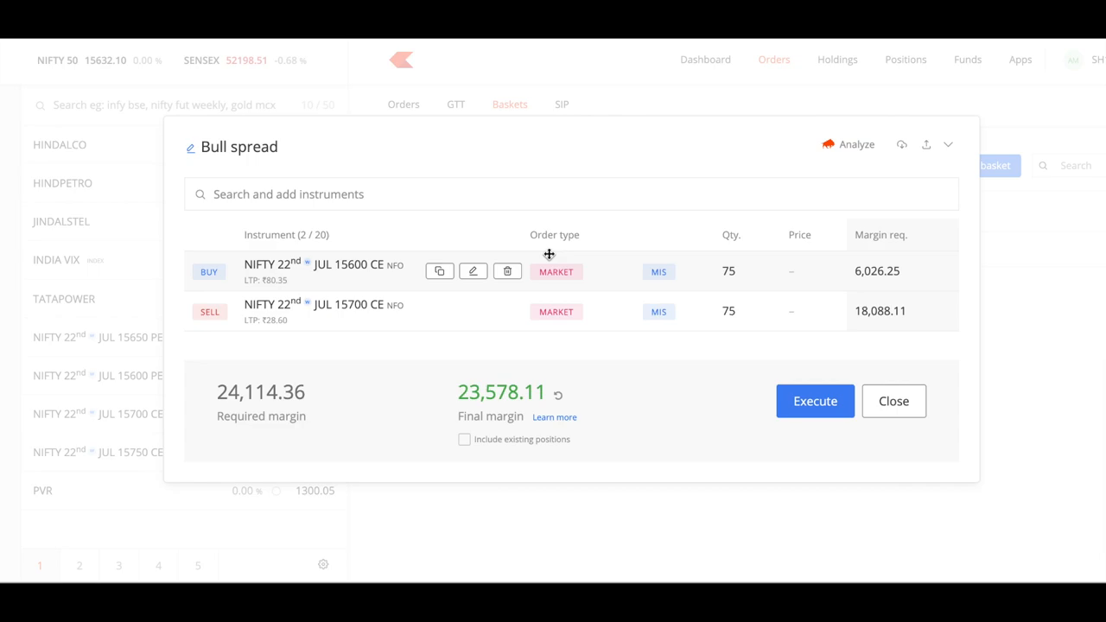
pyautogui.moveTo(546, 275)
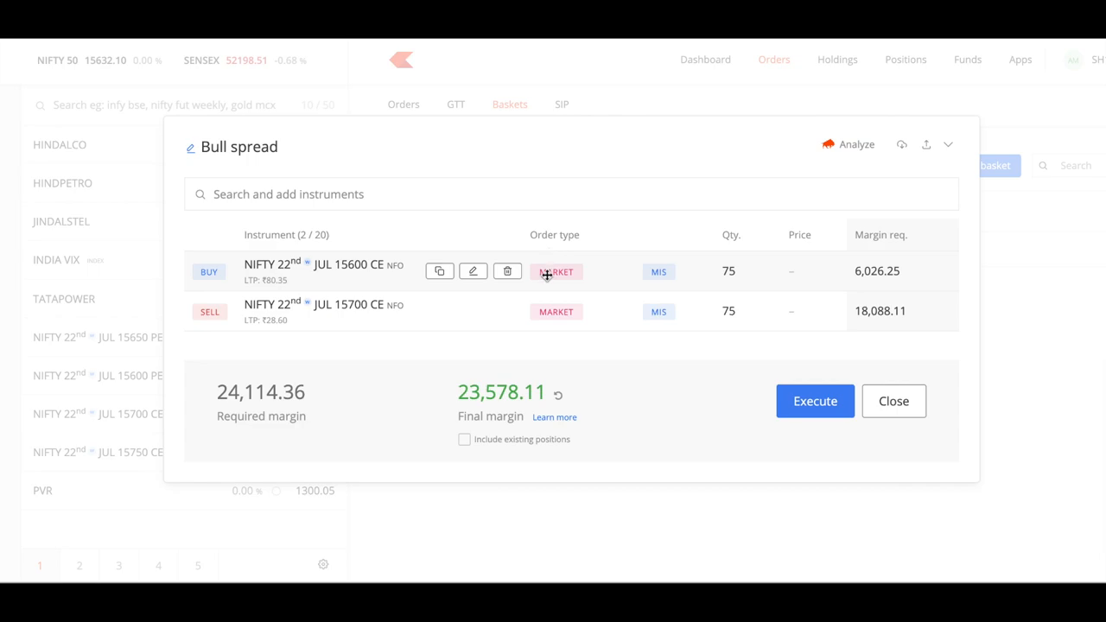
pyautogui.moveTo(275, 430)
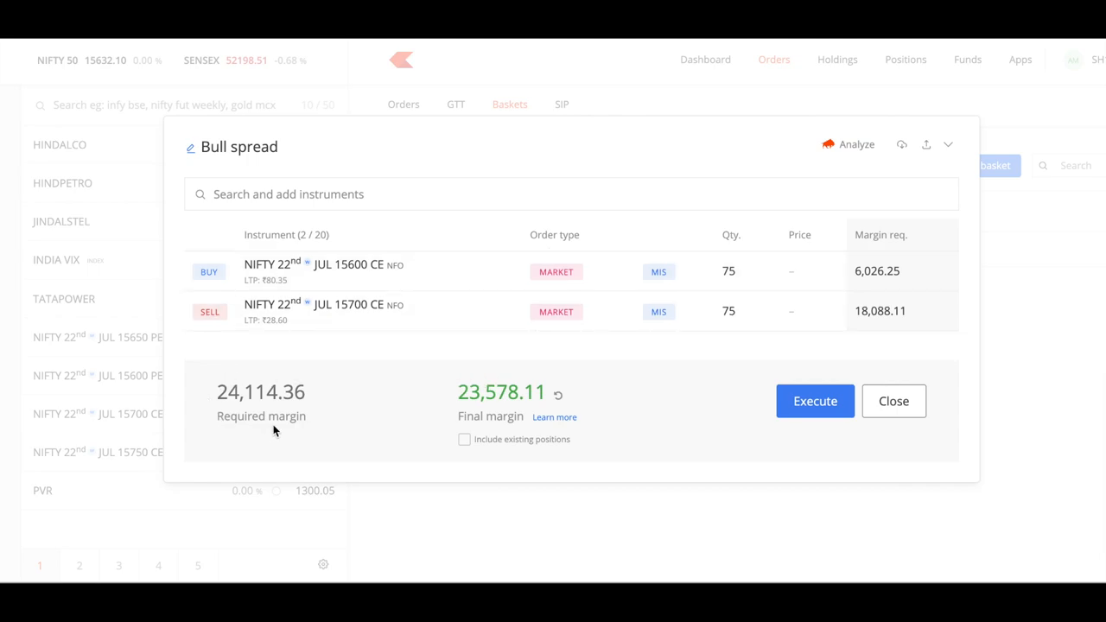
pyautogui.moveTo(671, 311)
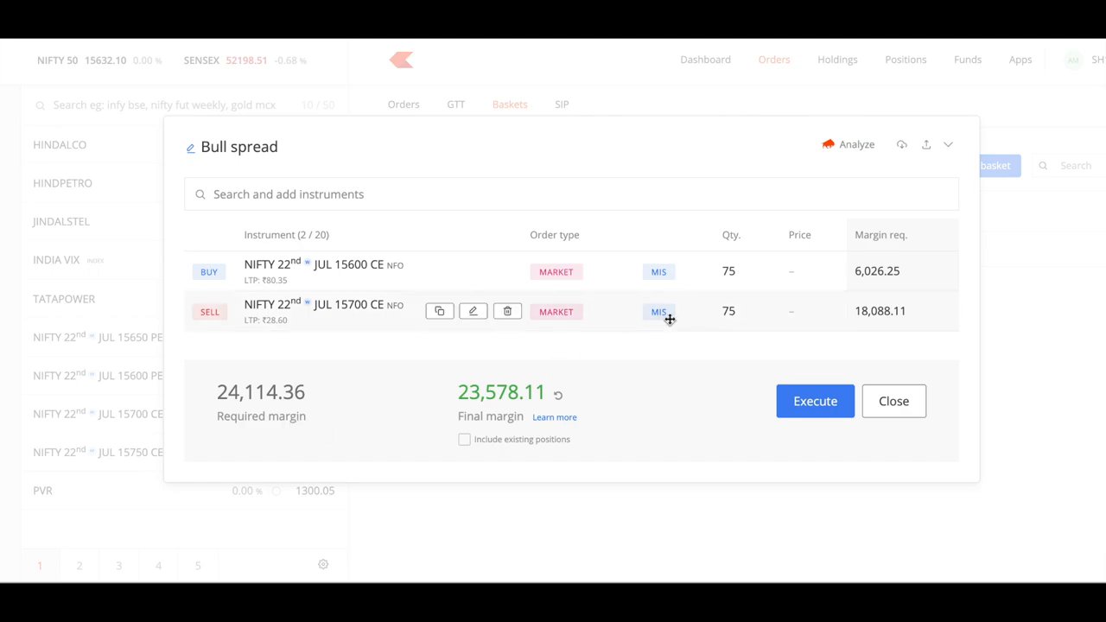
pyautogui.moveTo(508, 312)
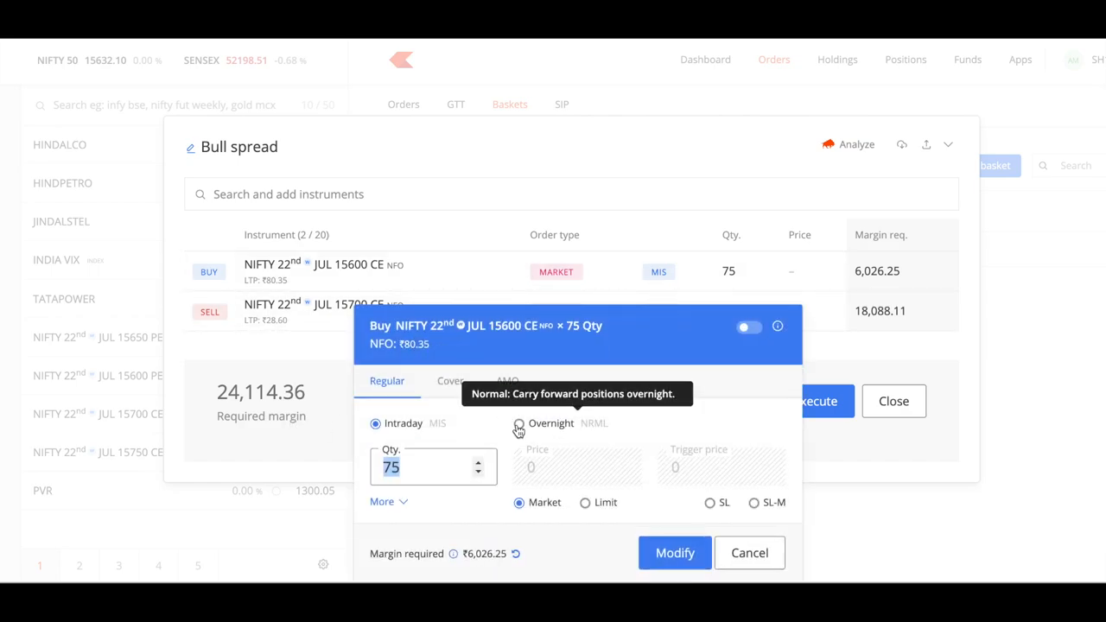
# Step: Change the buy and sell legs to overnight NRML and close the Bull spread basket
pyautogui.click(518, 423)
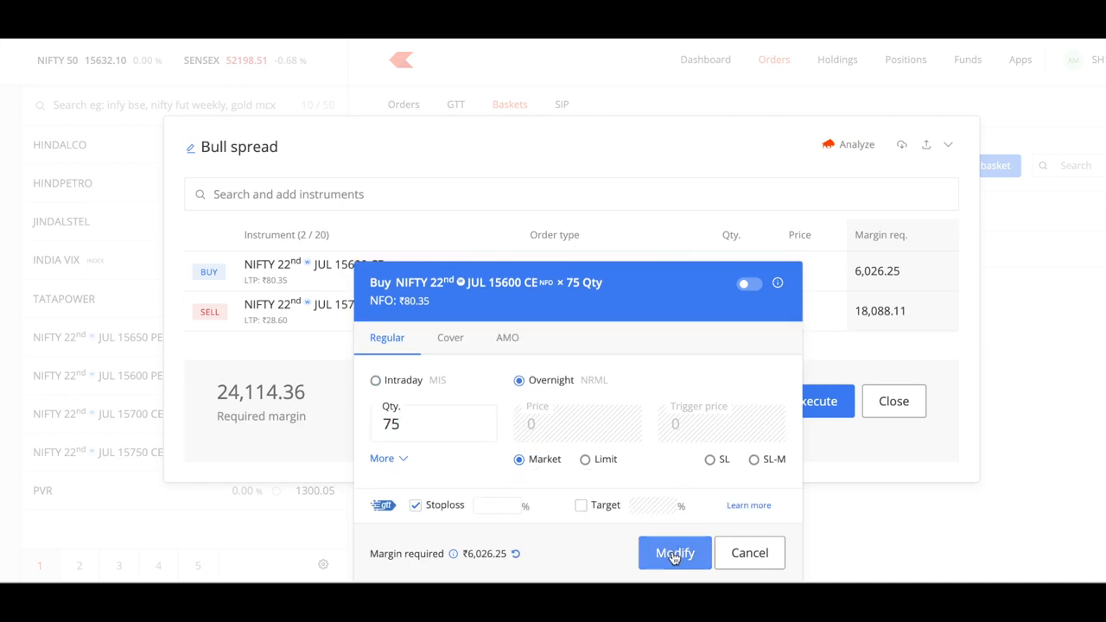
pyautogui.click(674, 553)
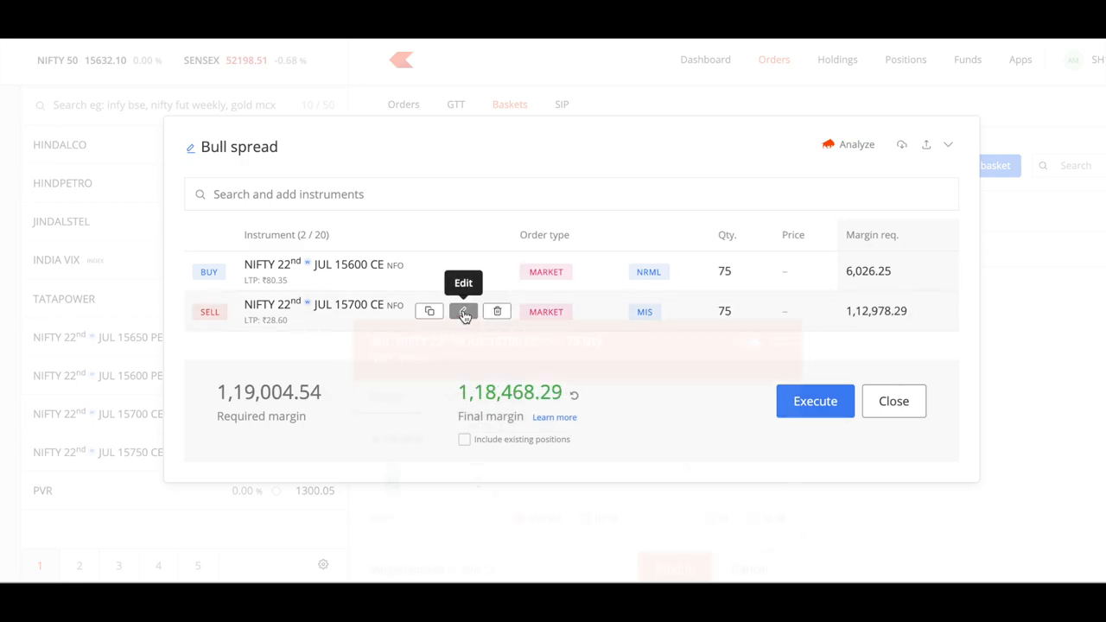
pyautogui.click(463, 311)
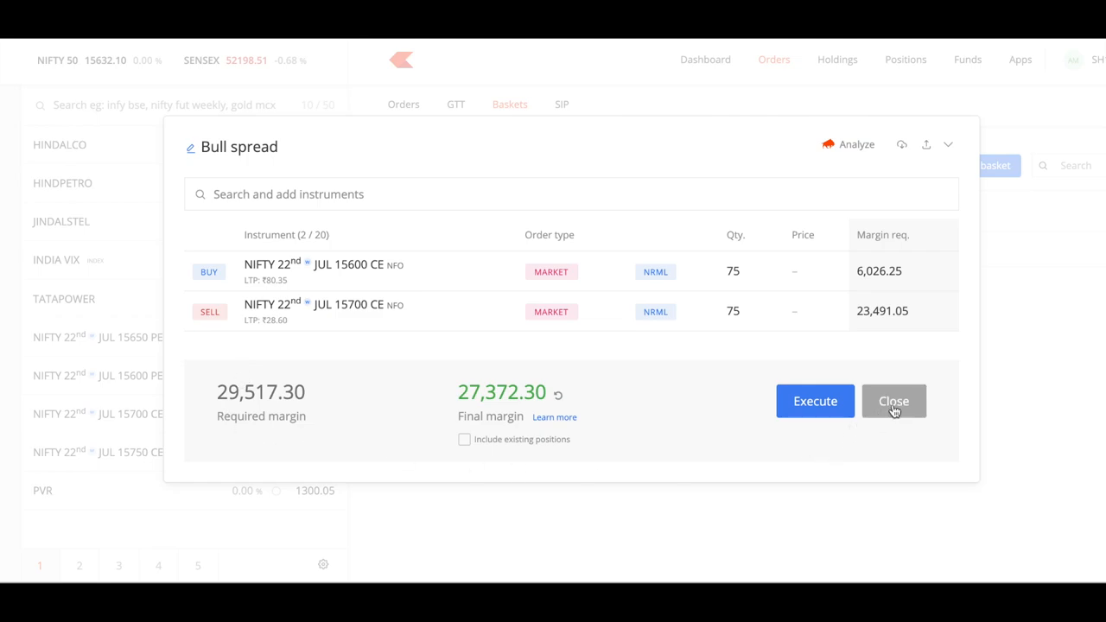
pyautogui.click(894, 401)
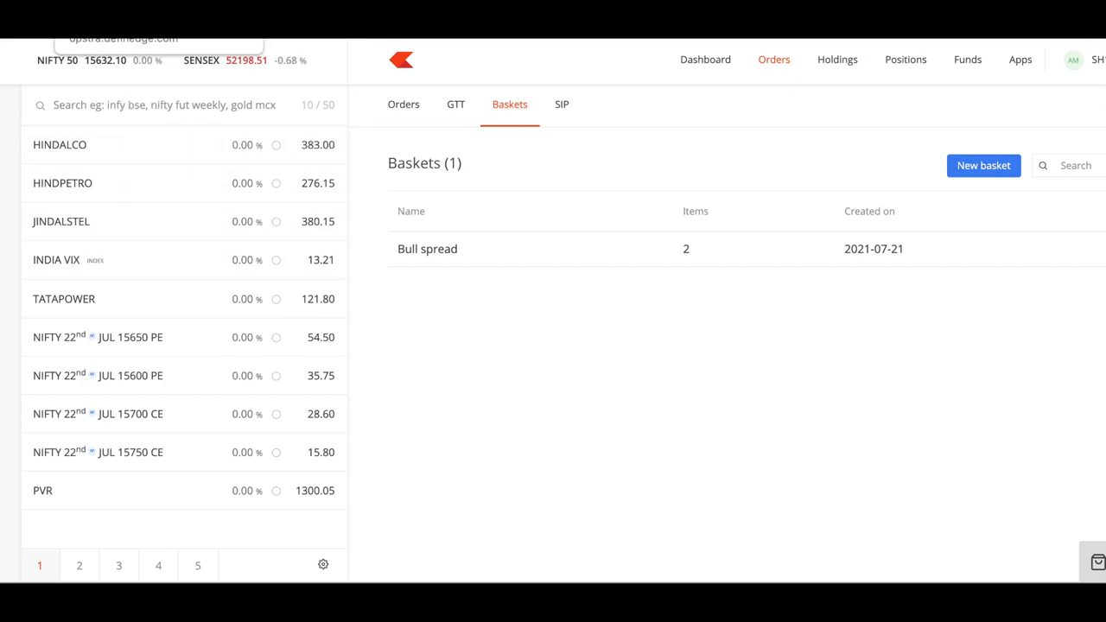
# Step: Switch from Kite's Baskets page to the Opstra Options Analytics tab
pyautogui.click(427, 249)
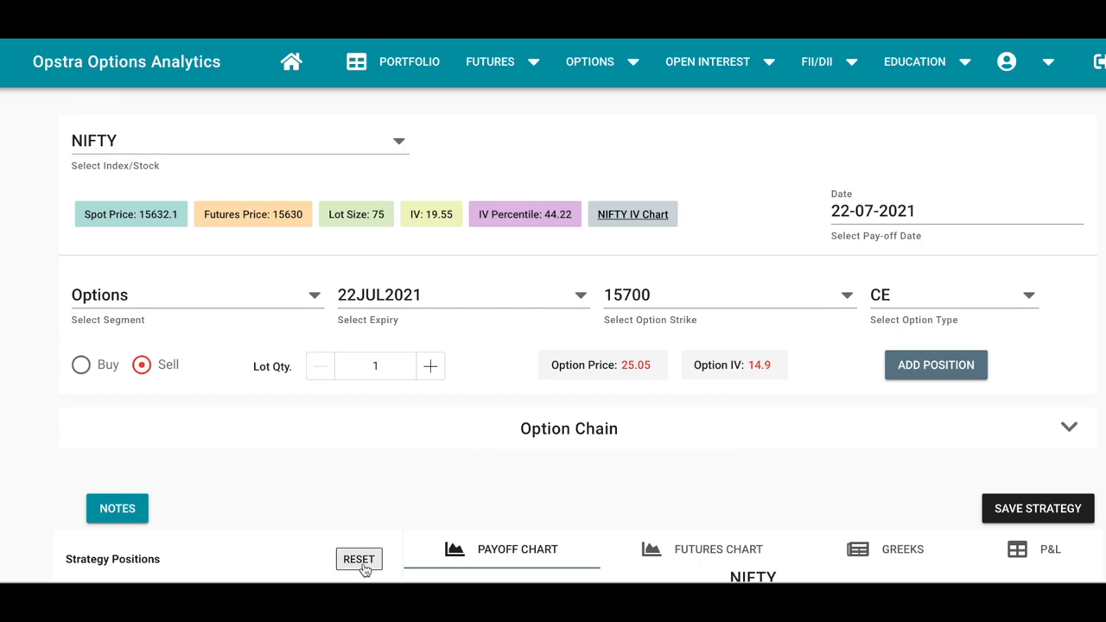
# Step: Reset the strategy and add a sold NIFTY 22JUL2021 15600 PE leg
pyautogui.click(726, 294)
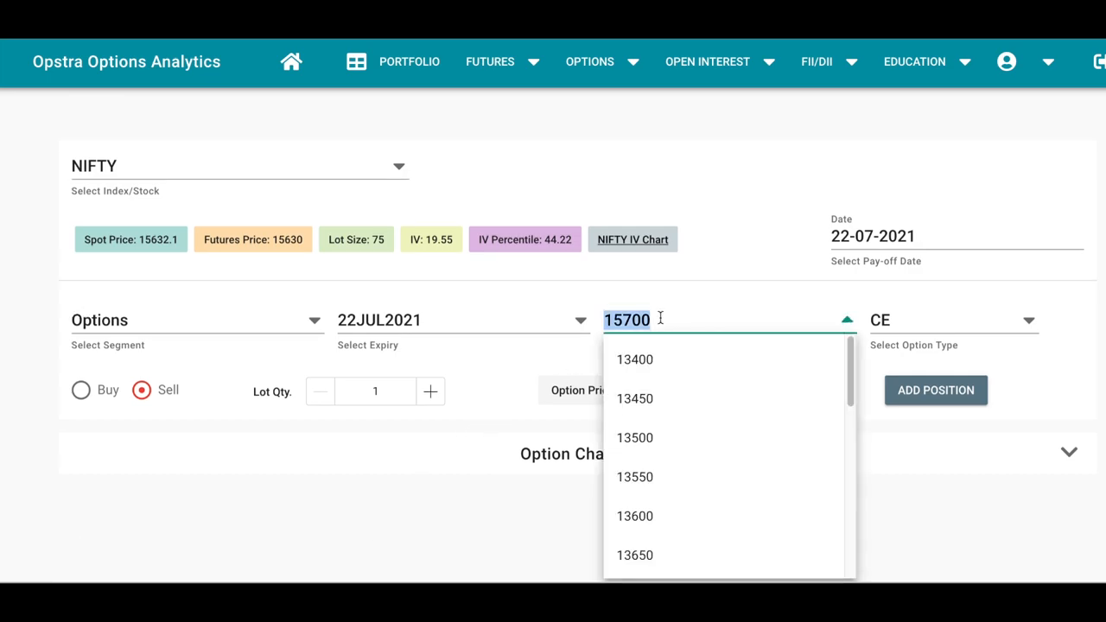
pyautogui.write('15600')
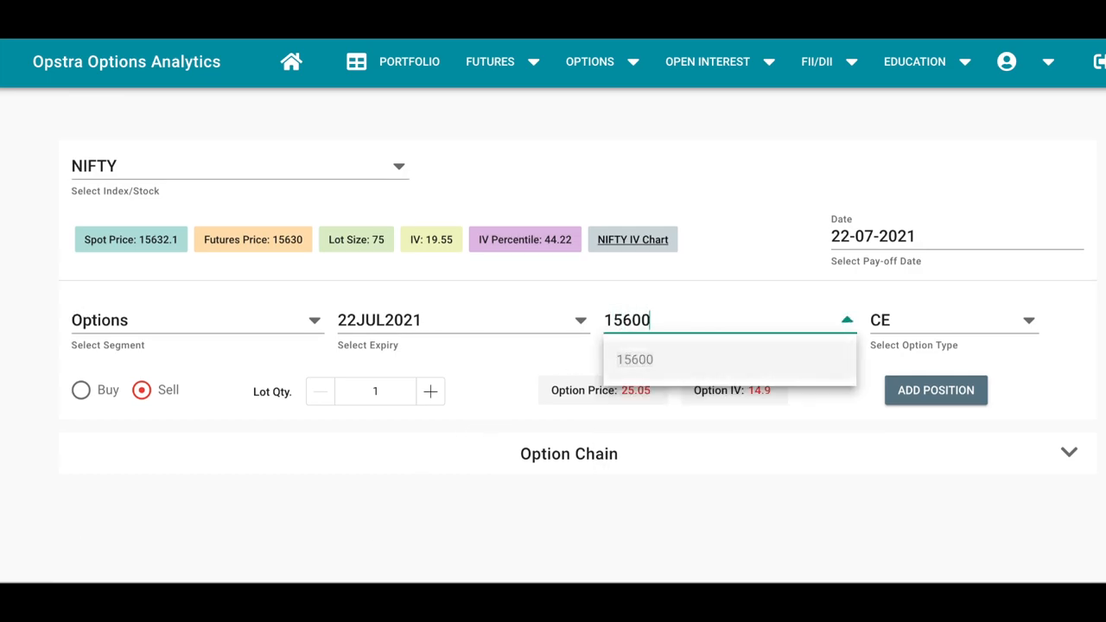
pyautogui.click(951, 320)
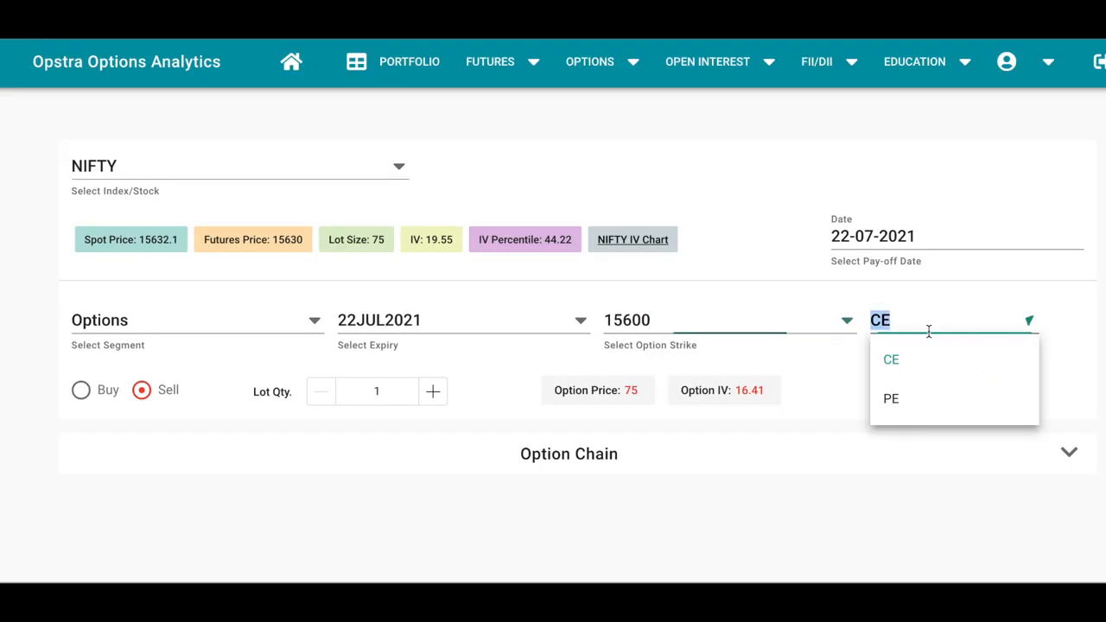
pyautogui.click(892, 398)
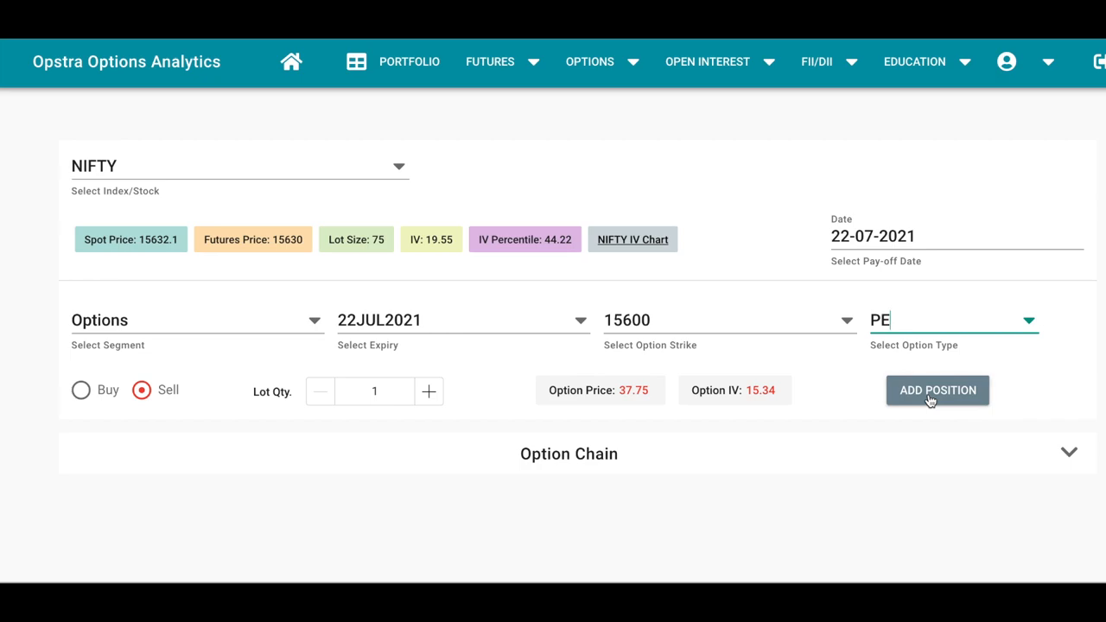
pyautogui.click(726, 320)
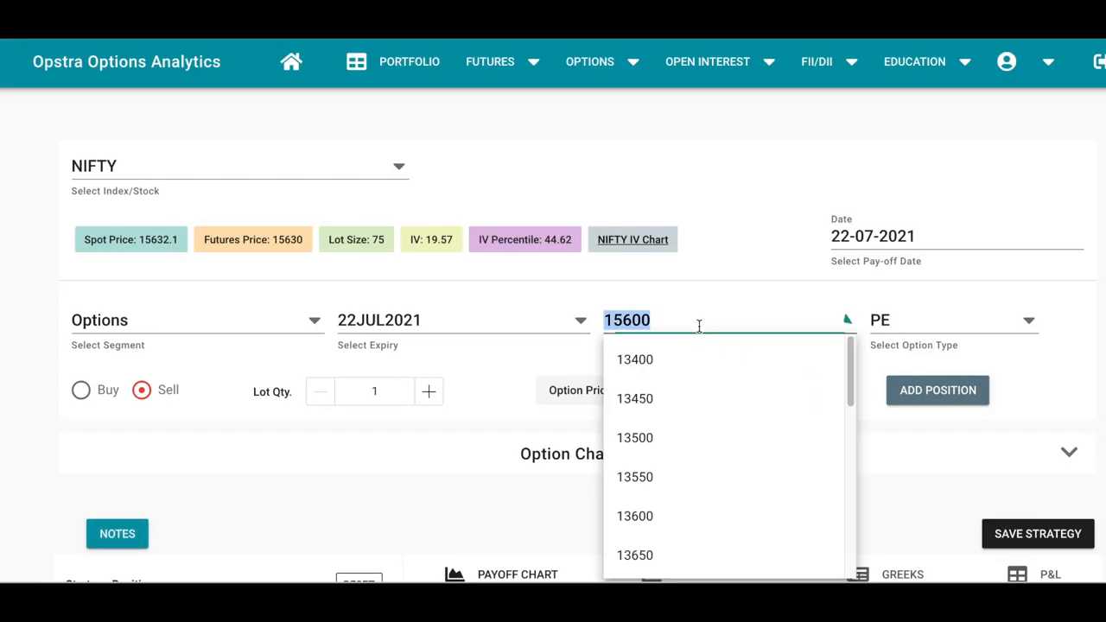
# Step: Enter the 15000 strike for the bought put leg and review the payoff below
pyautogui.write('1500')
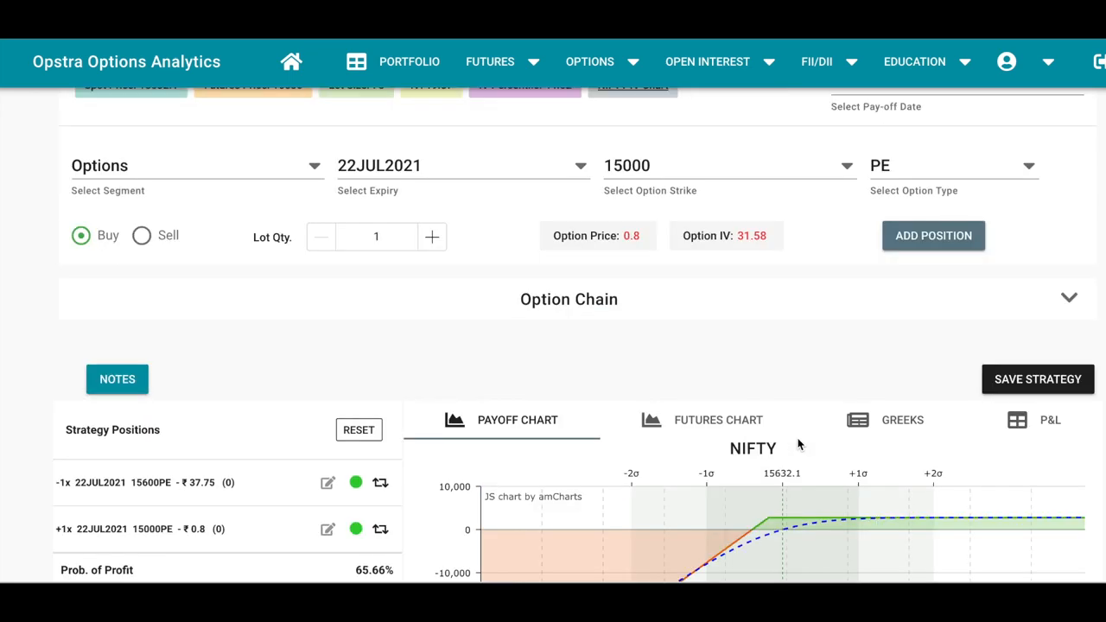
pyautogui.scroll(-3)
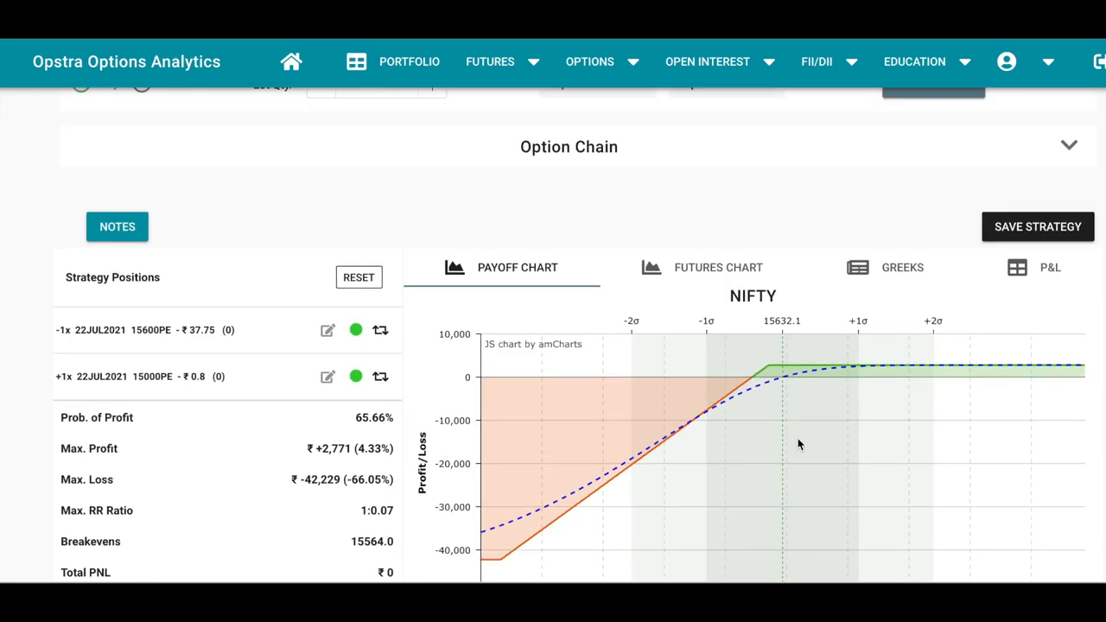
pyautogui.scroll(3)
pyautogui.write('15')
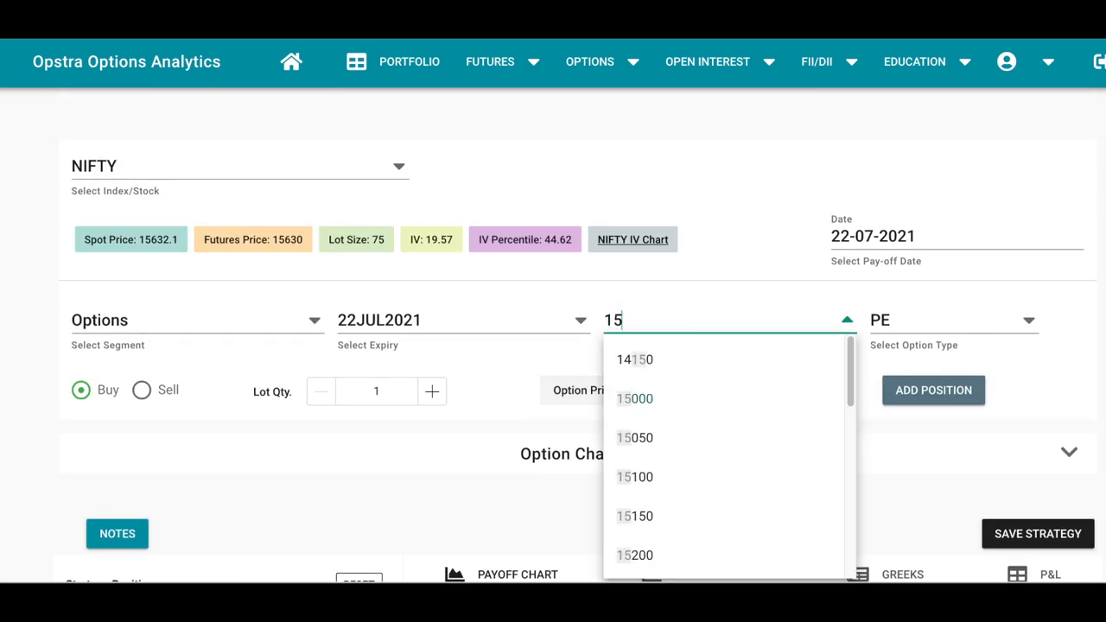
# Step: Add a bought 15500 PE and remove the 15000 PE, leaving a 15600/15500 bull put spread
pyautogui.click(634, 360)
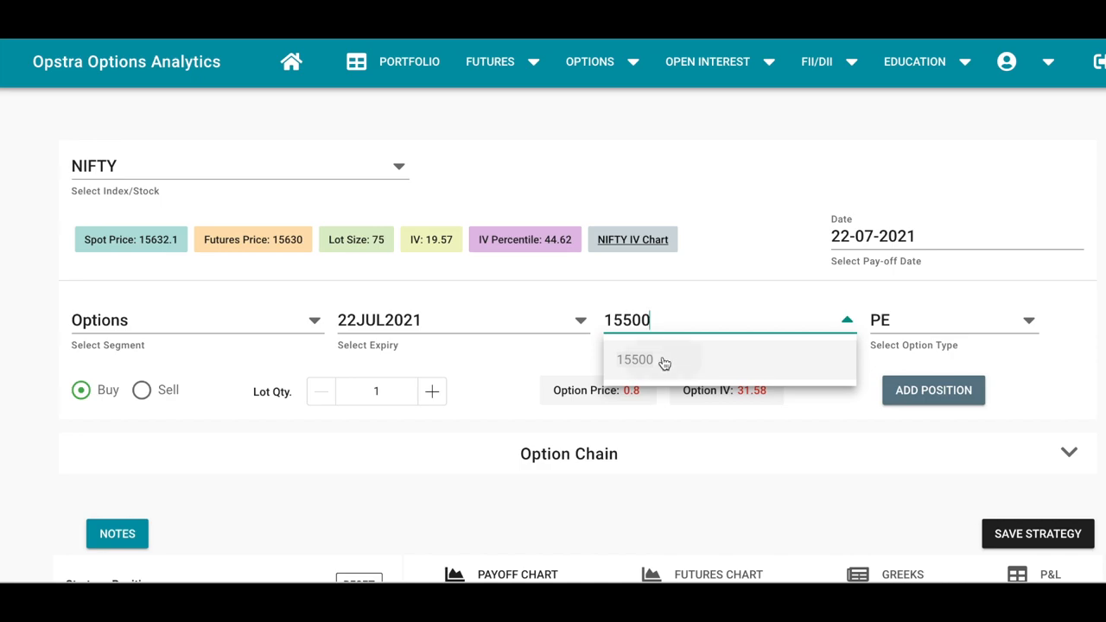
pyautogui.click(636, 361)
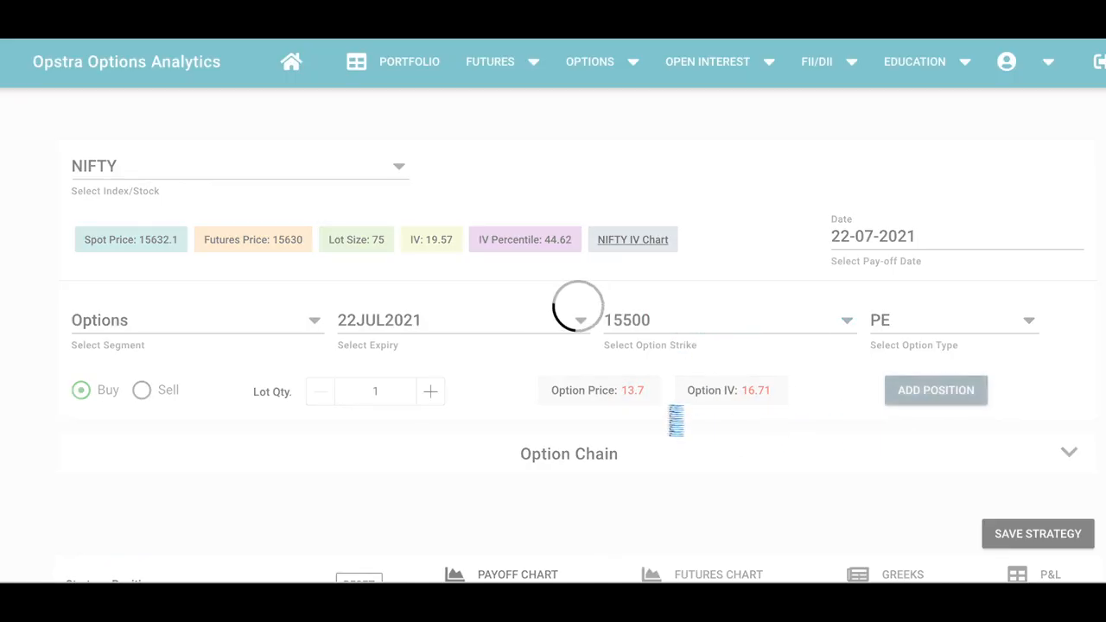
pyautogui.click(937, 390)
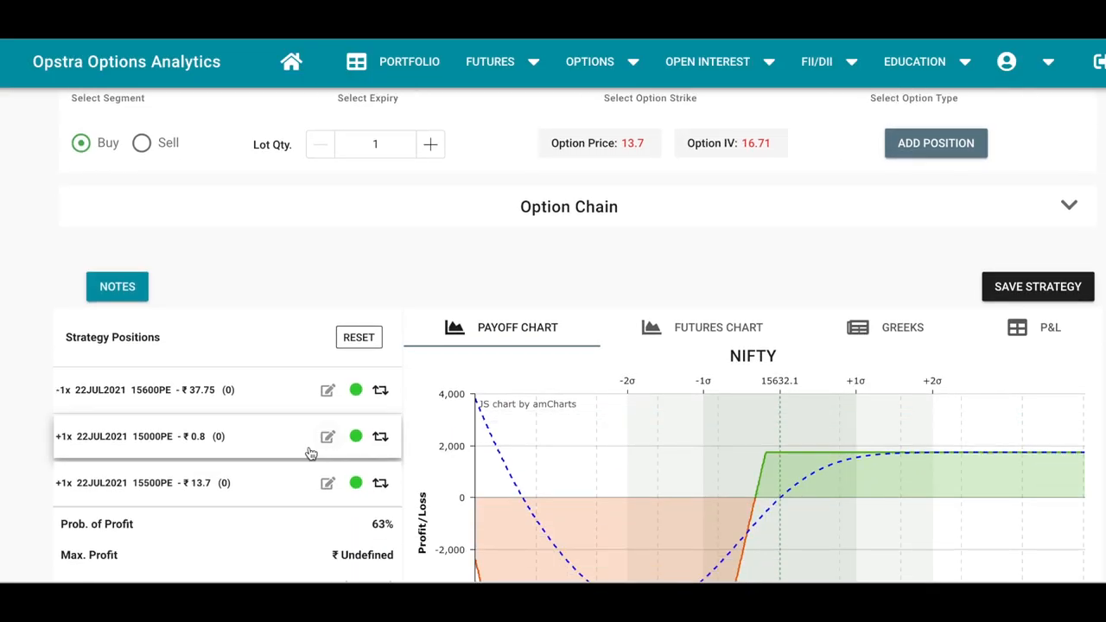
pyautogui.click(328, 435)
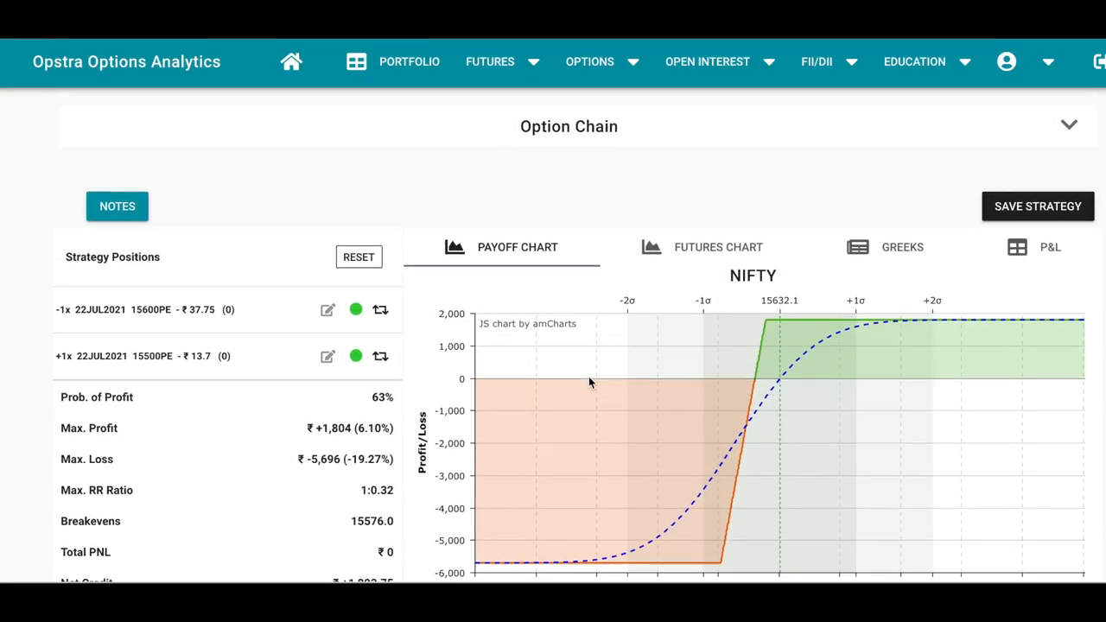
pyautogui.scroll(-3)
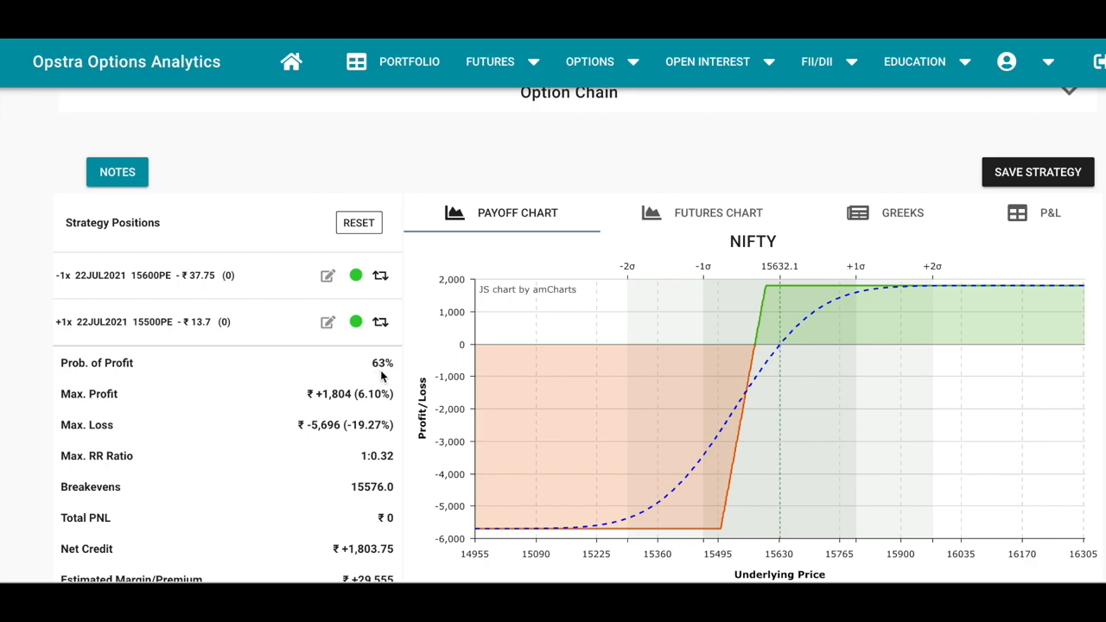
pyautogui.moveTo(325, 394)
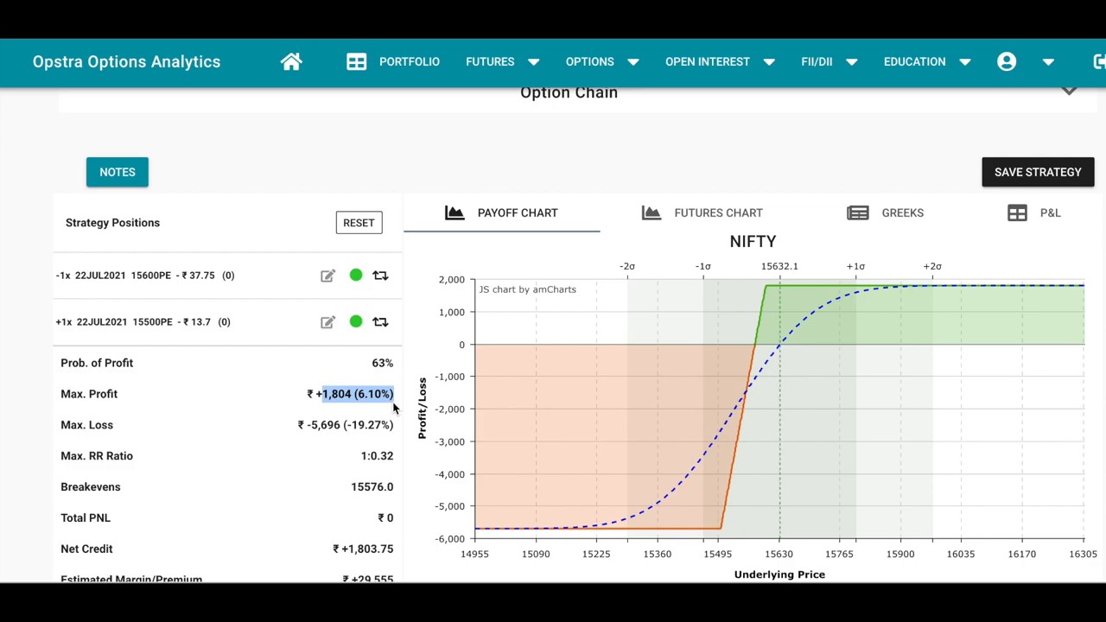
pyautogui.moveTo(778, 440)
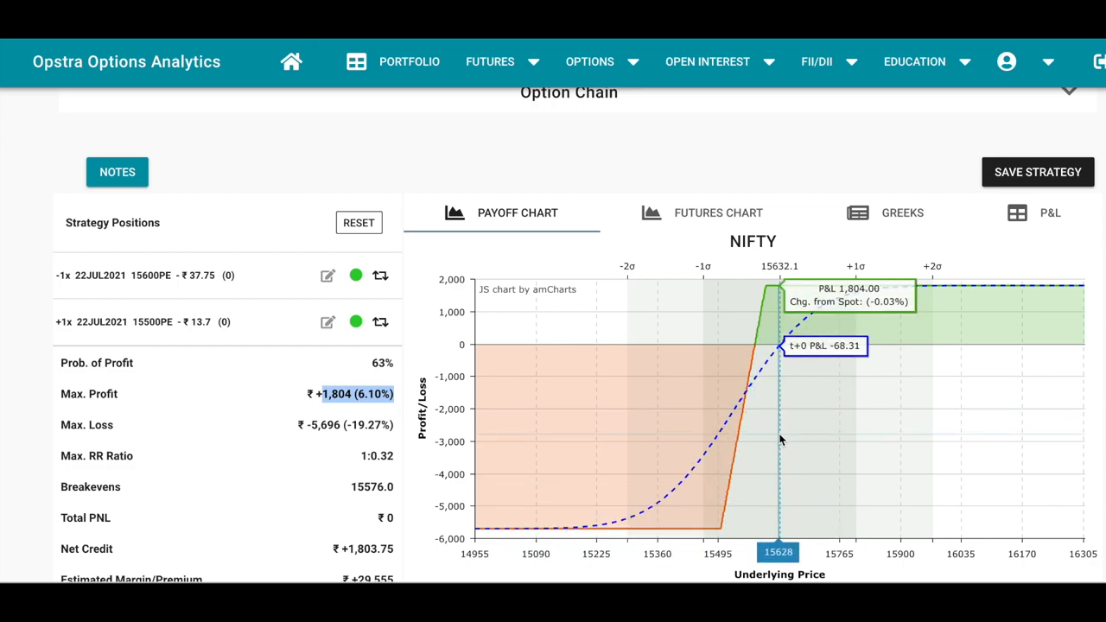
pyautogui.moveTo(777, 435)
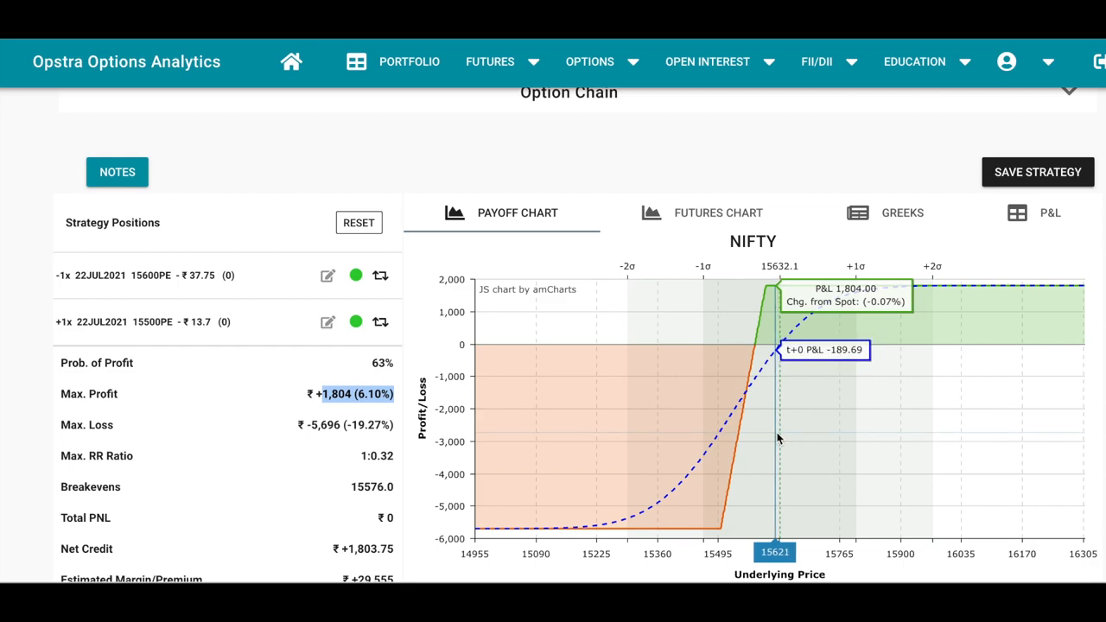
pyautogui.scroll(-3)
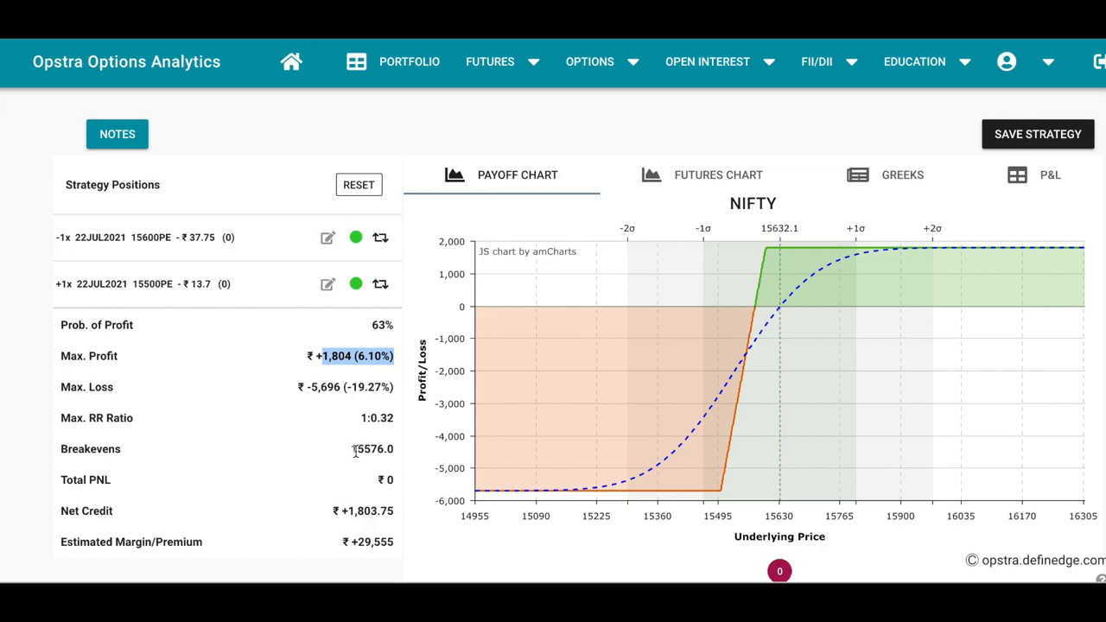
pyautogui.doubleClick(370, 450)
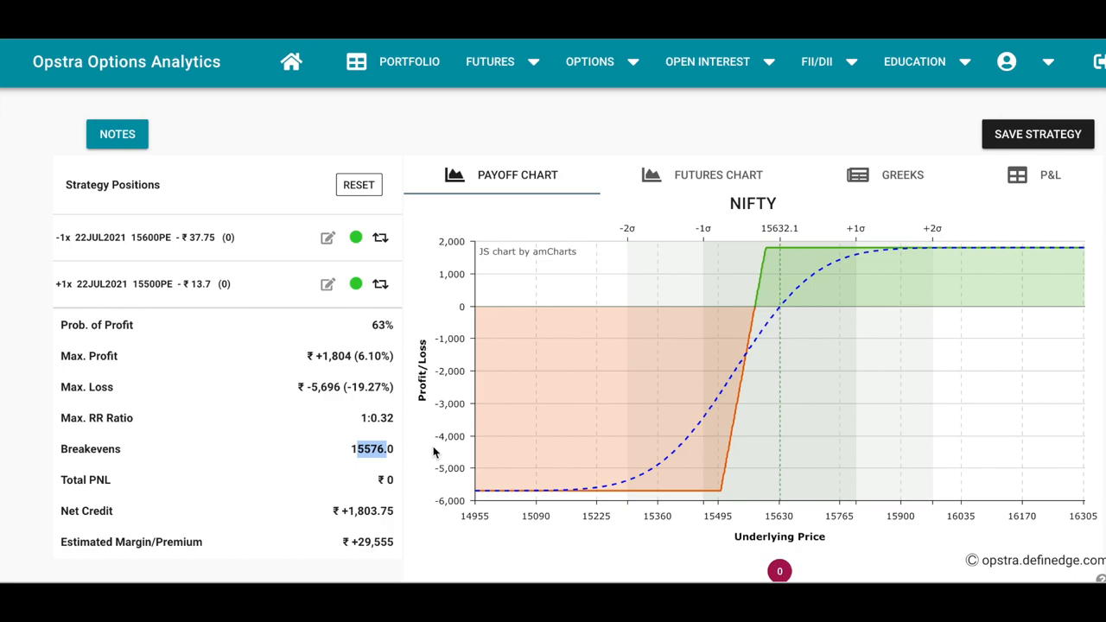
pyautogui.moveTo(346, 456)
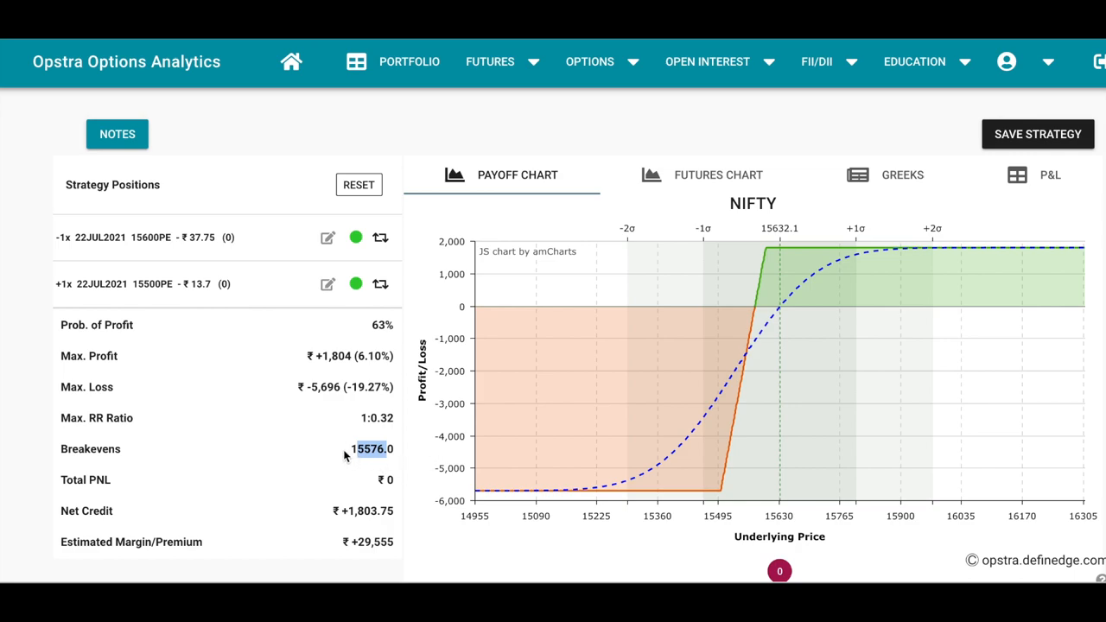